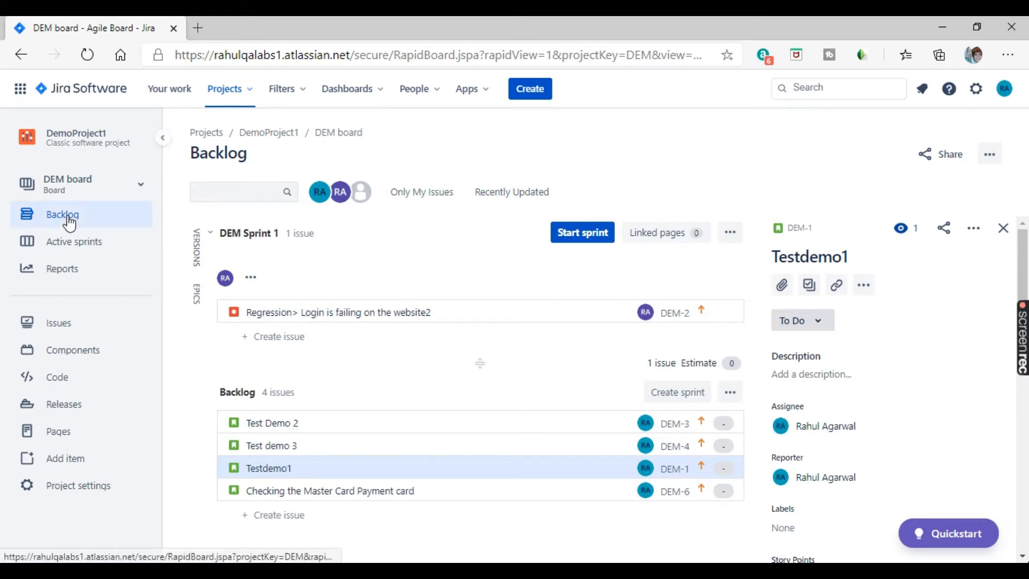
# Open the DEM backlog, view Testdemo1's details, and create the empty sprint DEM Sprint 2
pyautogui.click(62, 214)
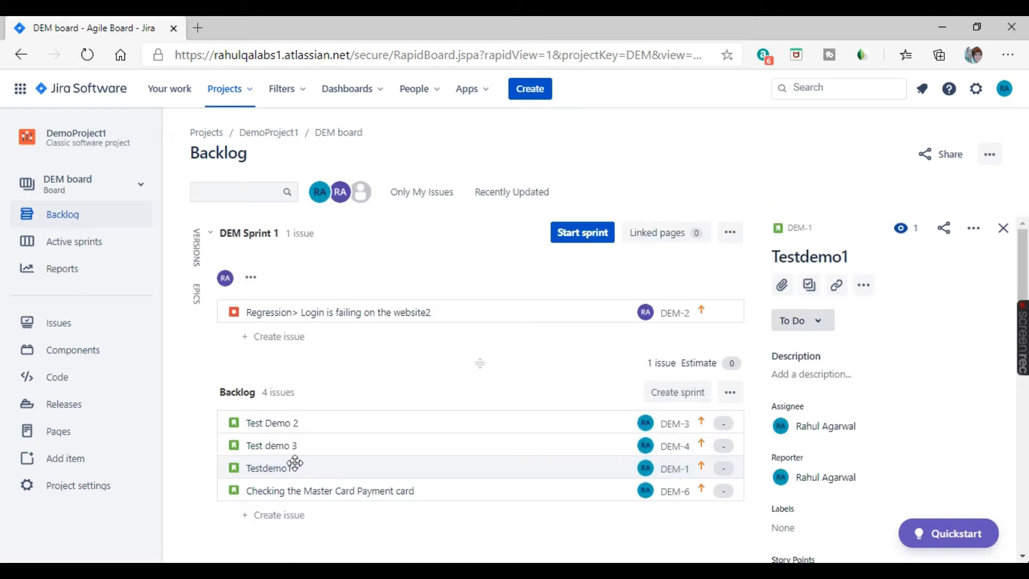
pyautogui.click(268, 467)
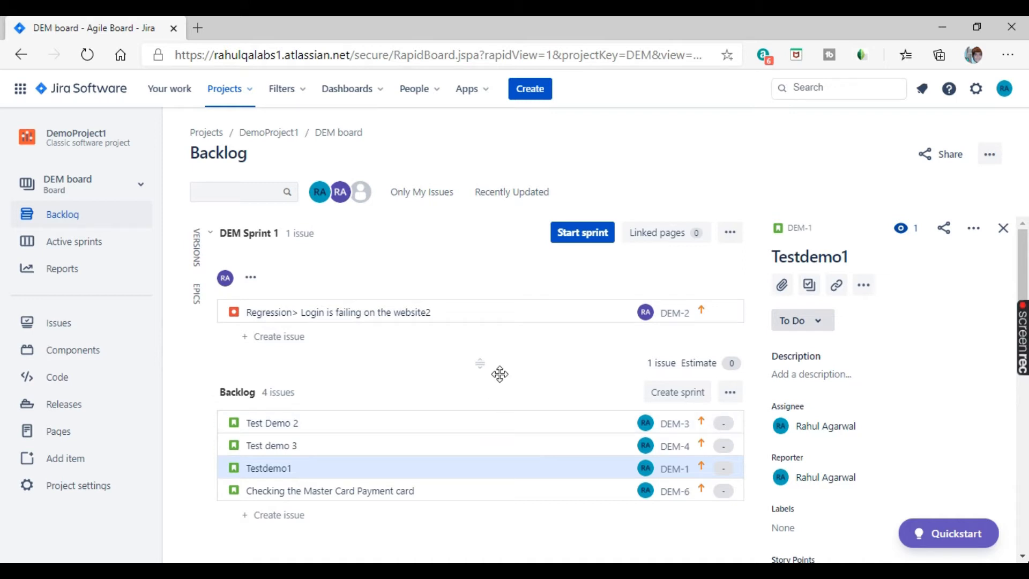
pyautogui.moveTo(676, 392)
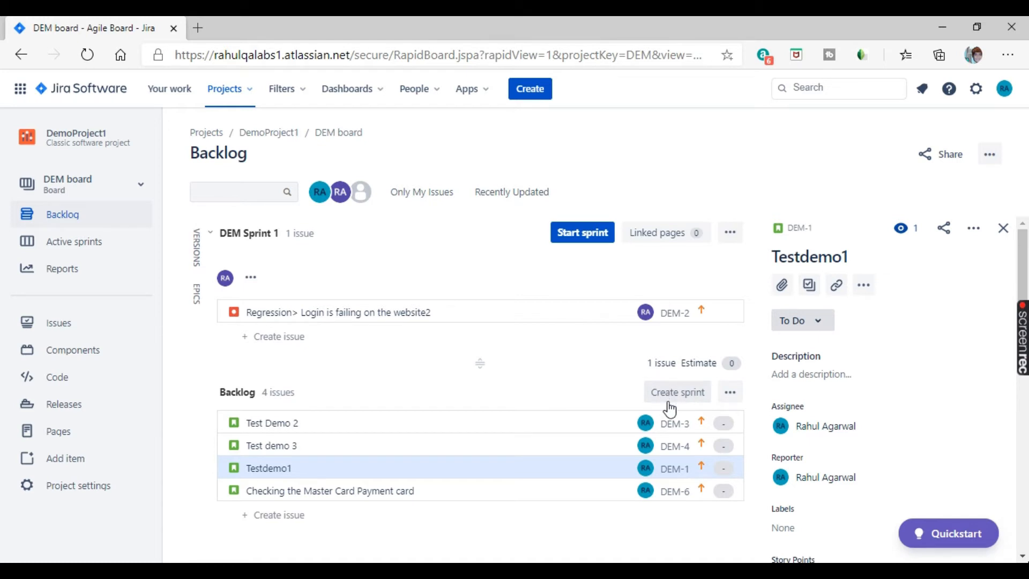
pyautogui.moveTo(675, 401)
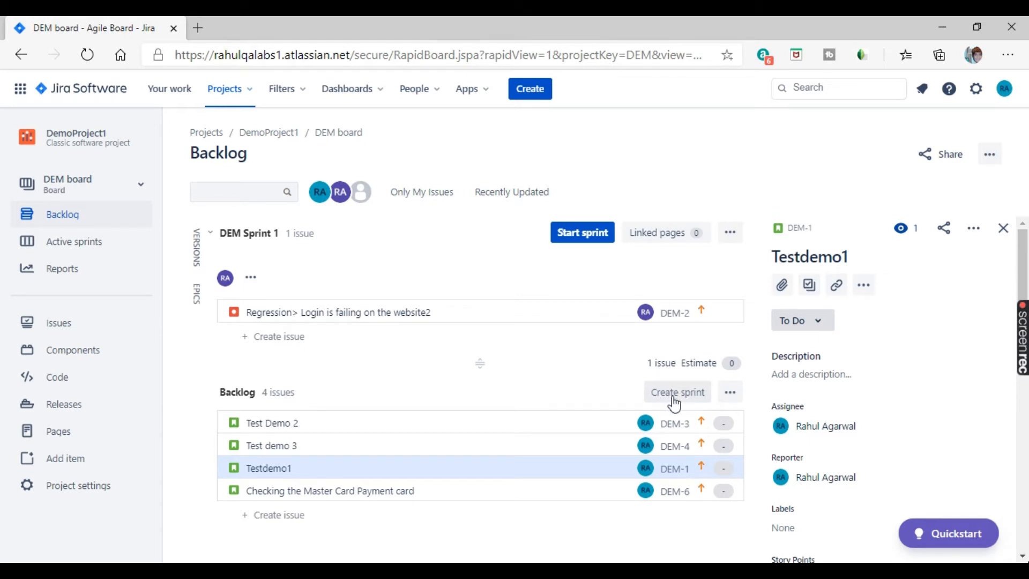
pyautogui.click(676, 391)
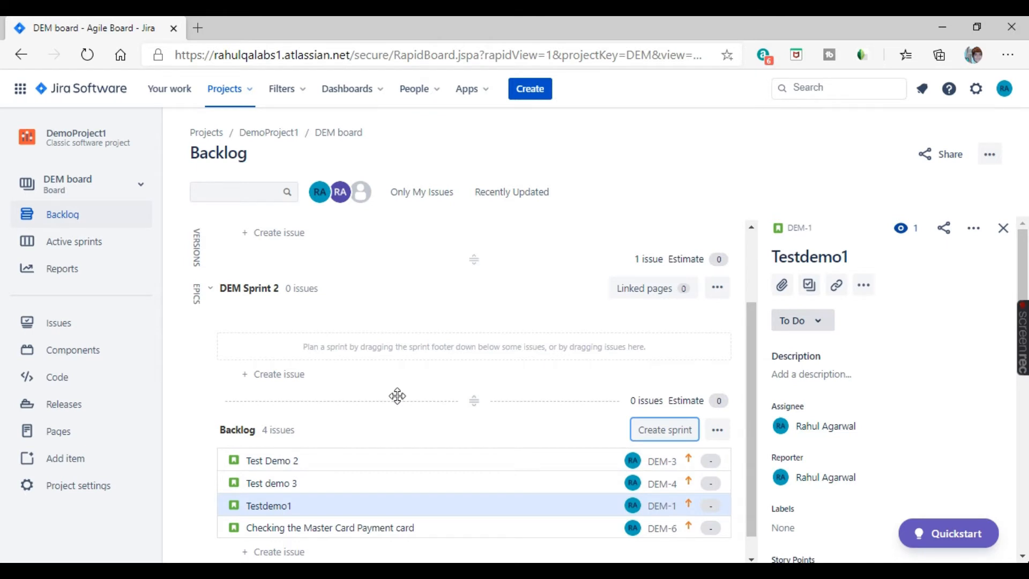
# Scroll down the backlog and select Test demo 3 in DEM Sprint 1
pyautogui.scroll(-3)
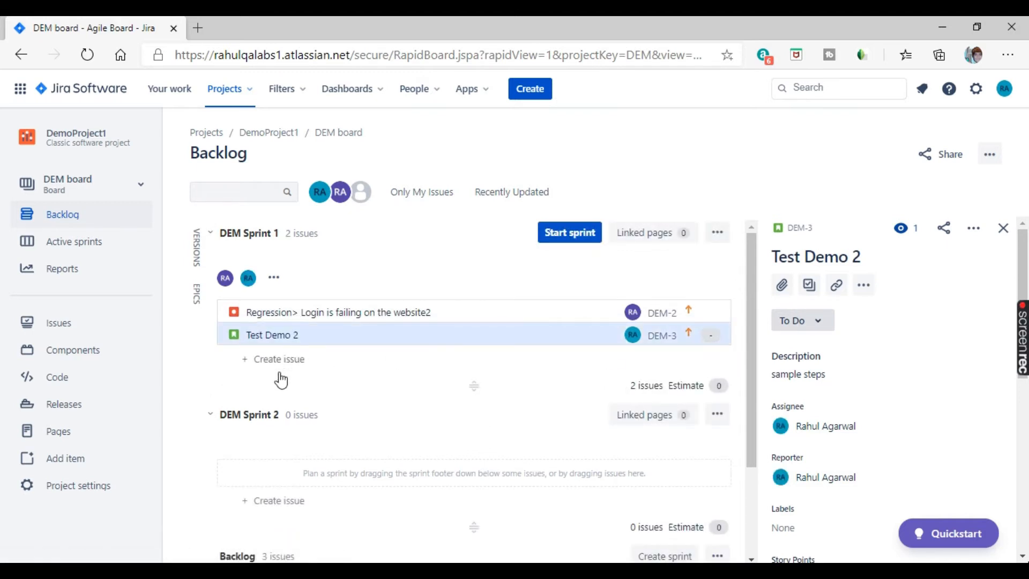
pyautogui.scroll(-3)
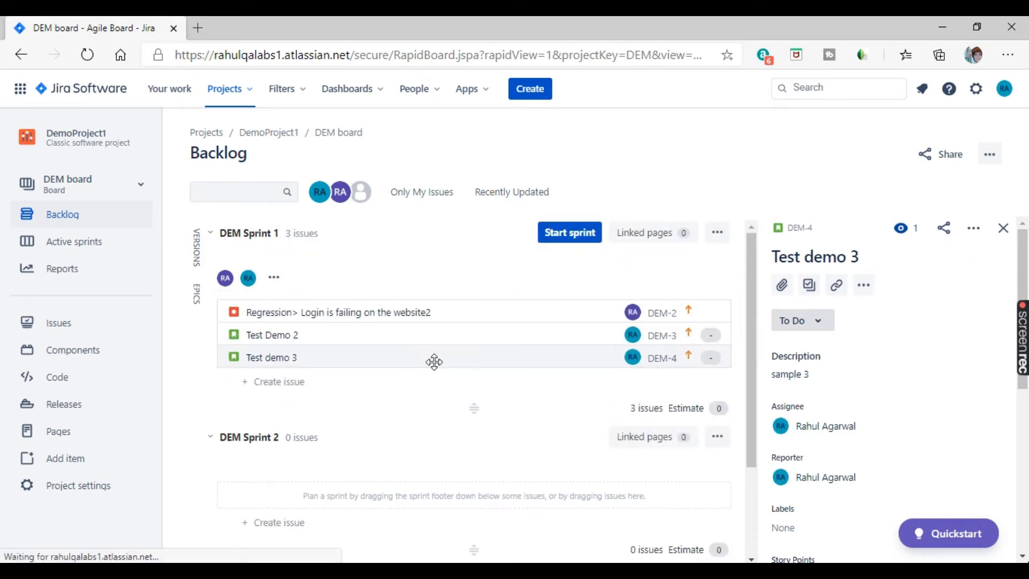
pyautogui.click(271, 357)
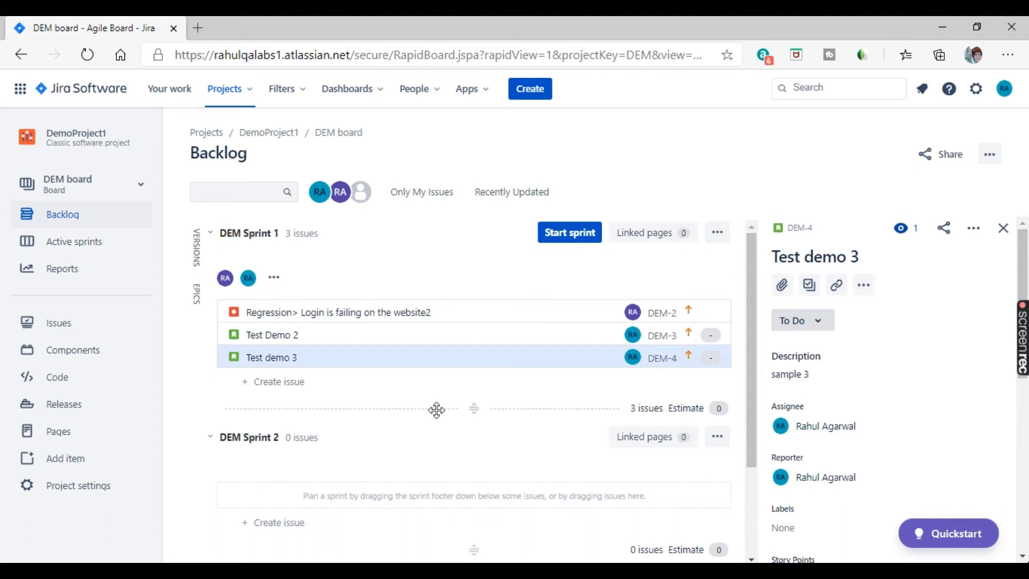
pyautogui.moveTo(430, 416)
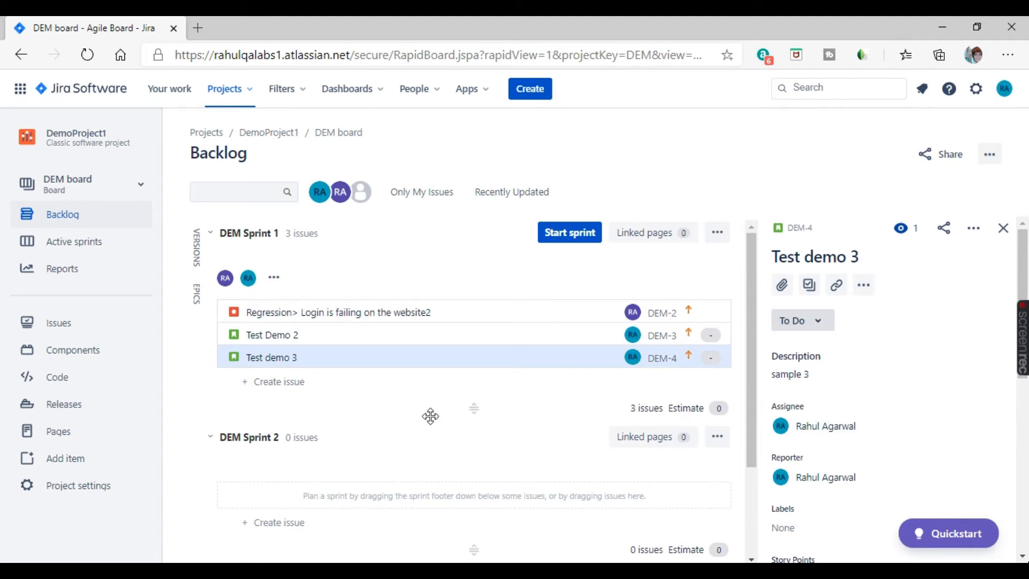
pyautogui.moveTo(712, 359)
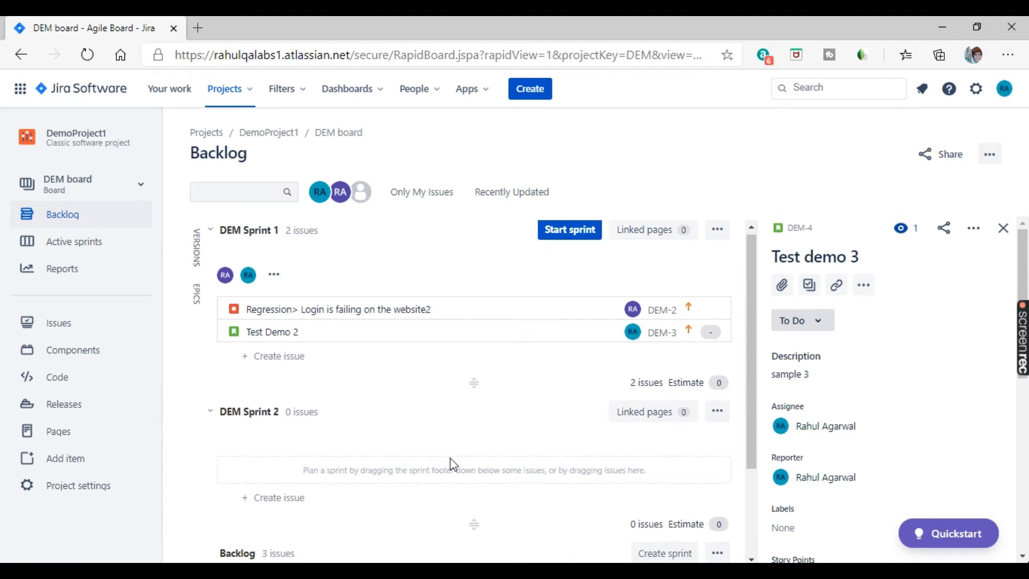
pyautogui.moveTo(473, 401)
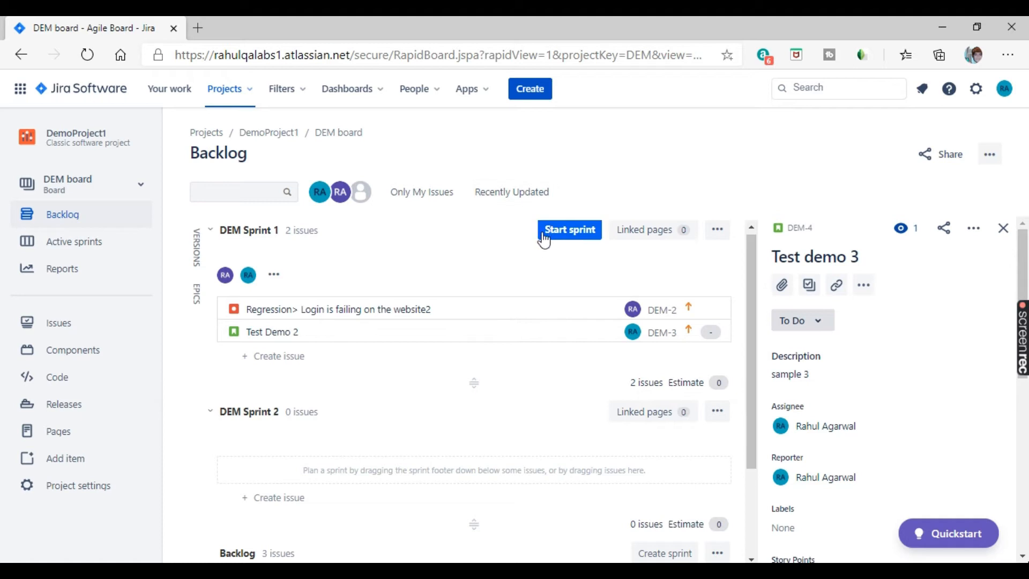
pyautogui.moveTo(572, 243)
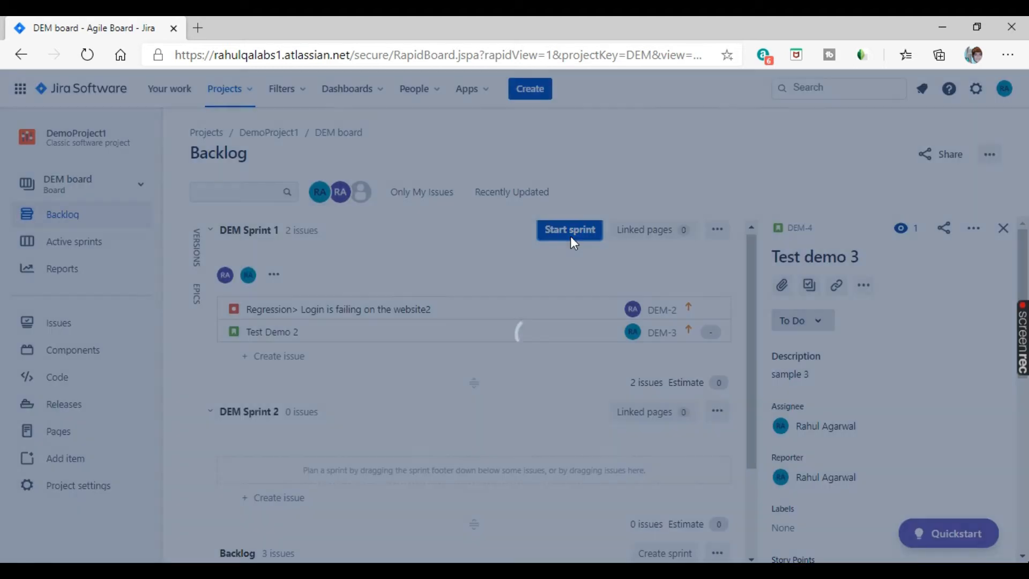
# Open DEM Sprint 1's start settings and review duration options, keeping 2 weeks
pyautogui.click(568, 229)
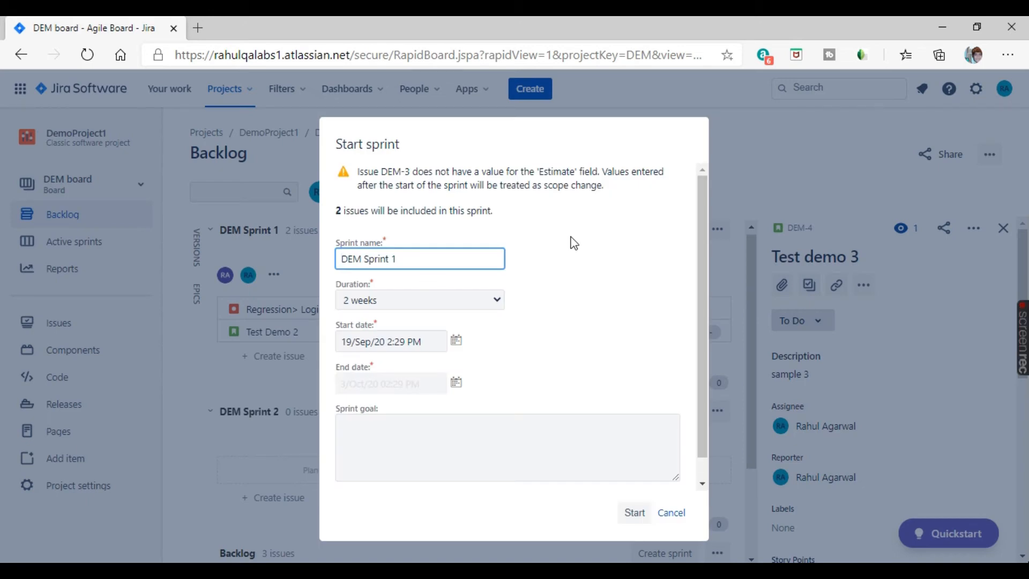
pyautogui.moveTo(517, 236)
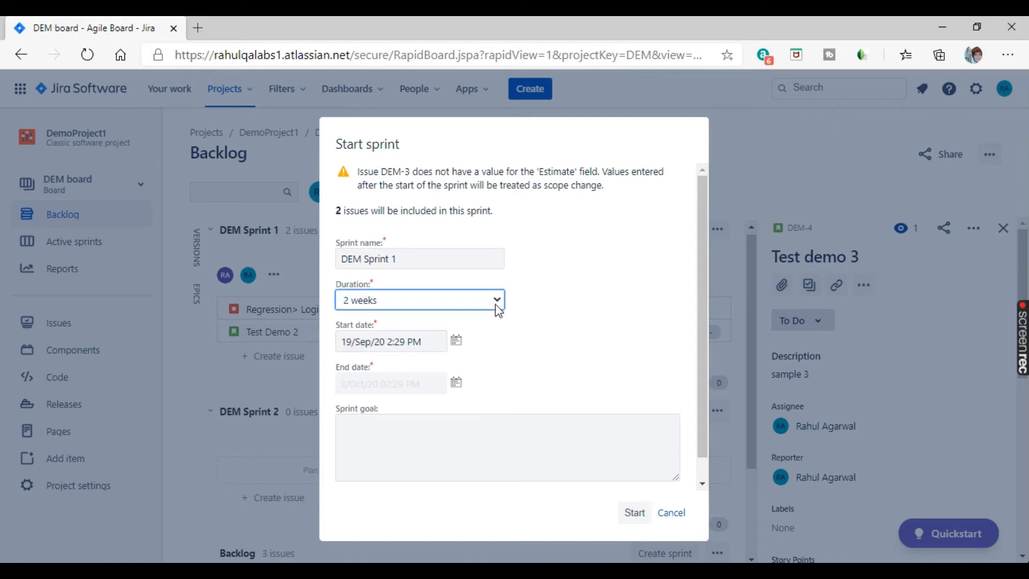
pyautogui.click(419, 300)
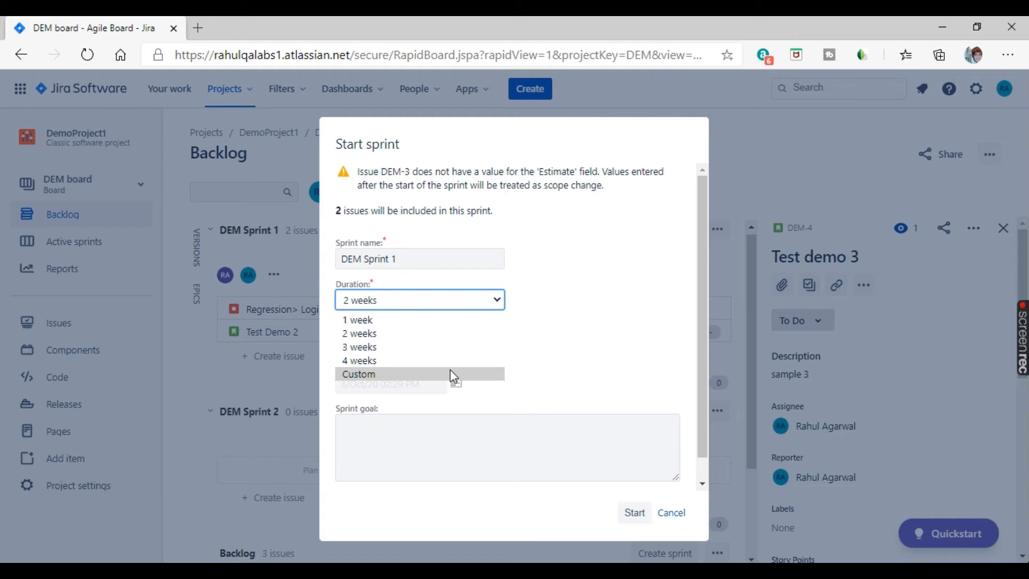
pyautogui.moveTo(443, 334)
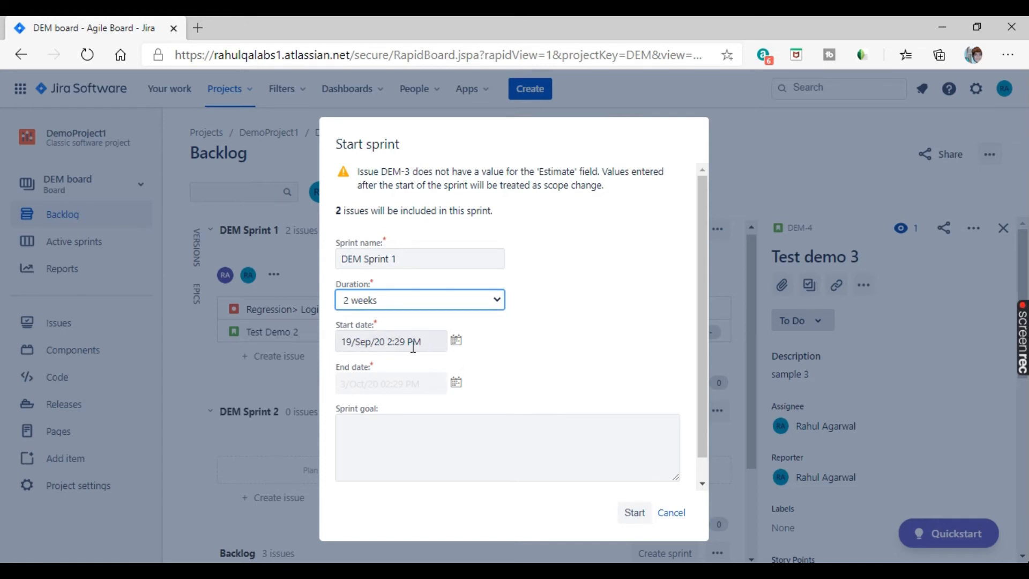
# Check the 19 Sep start date and 10 working days, then focus the Sprint goal box
pyautogui.click(391, 342)
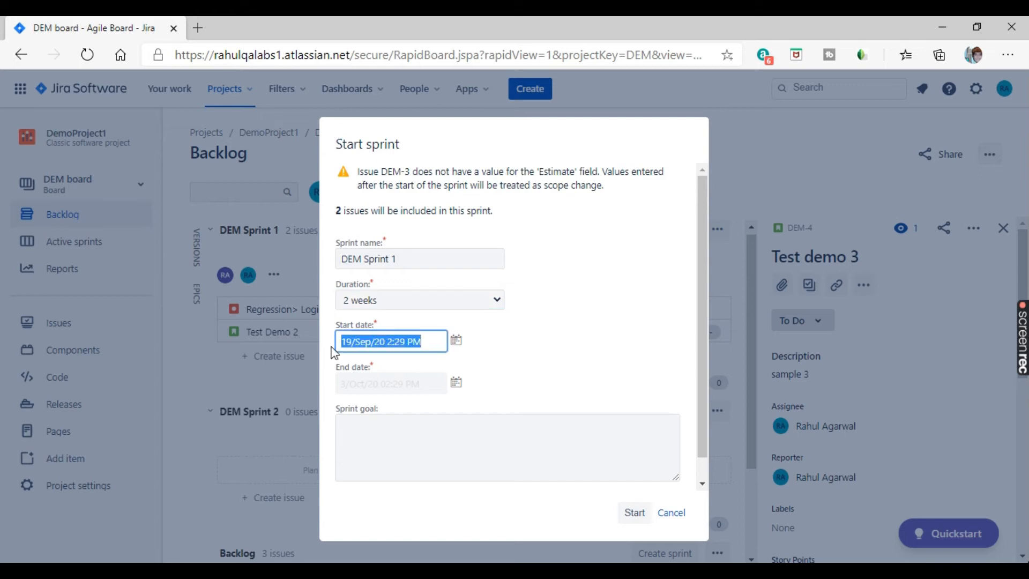
pyautogui.scroll(-3)
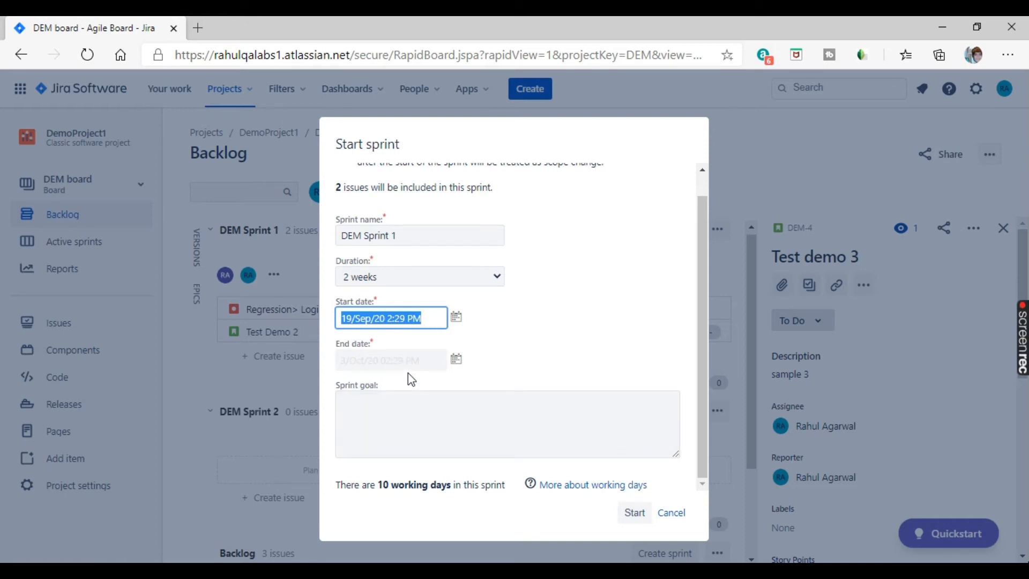
pyautogui.click(507, 424)
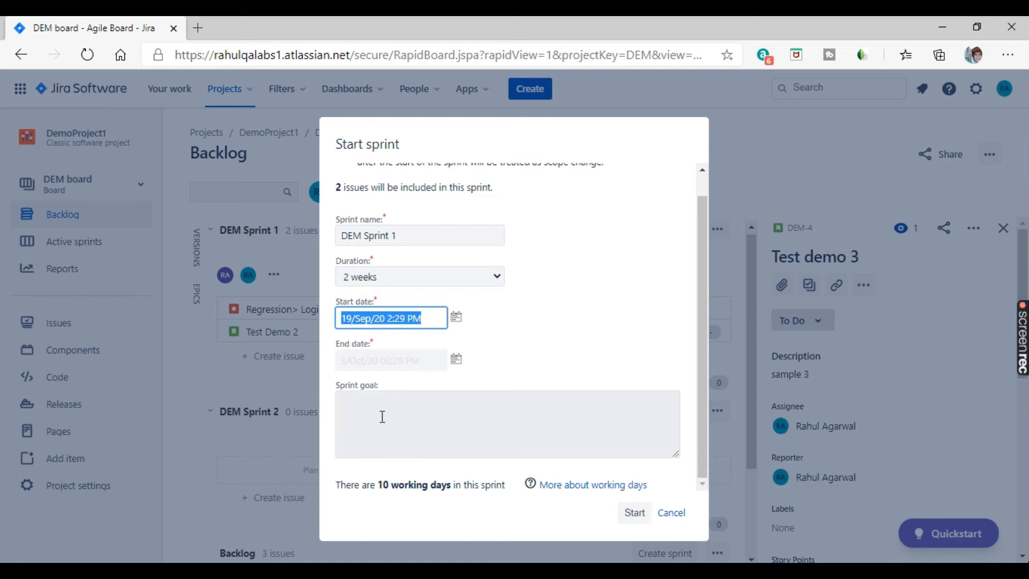
pyautogui.click(507, 423)
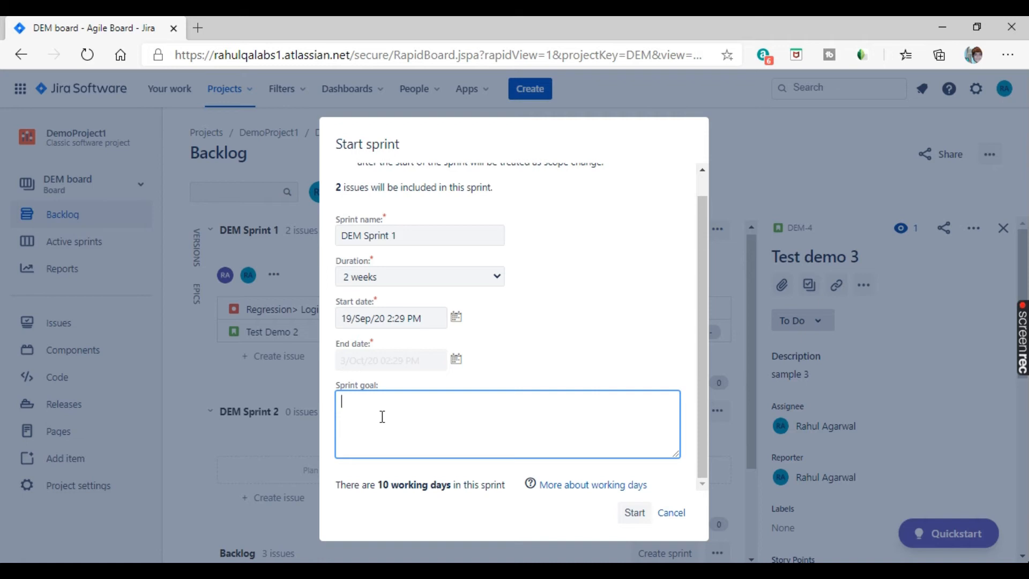
# Enter the sprint goal 'Need to cover the two issues positively'
pyautogui.write('nEE')
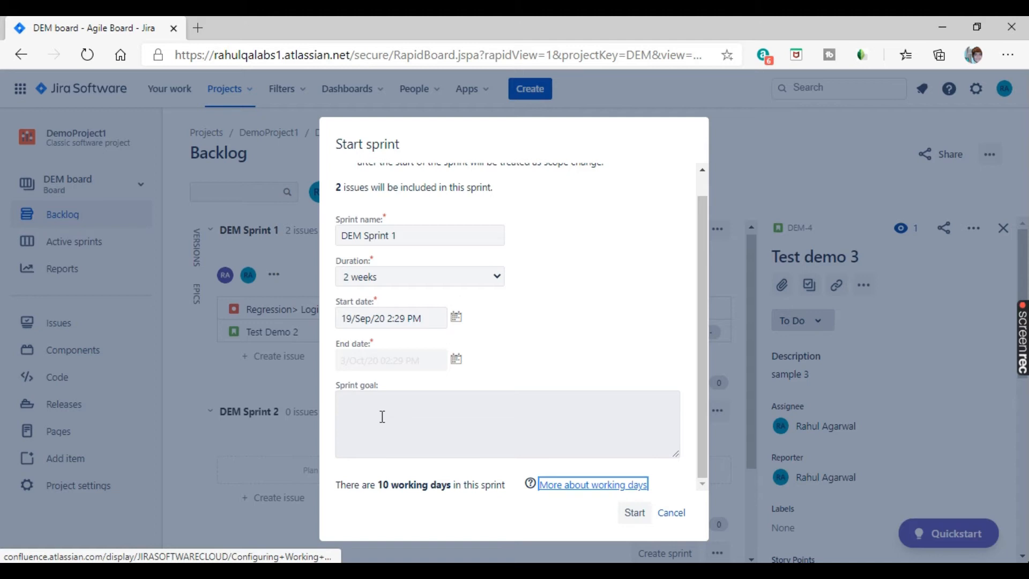
pyautogui.write('Need to cover the two issues')
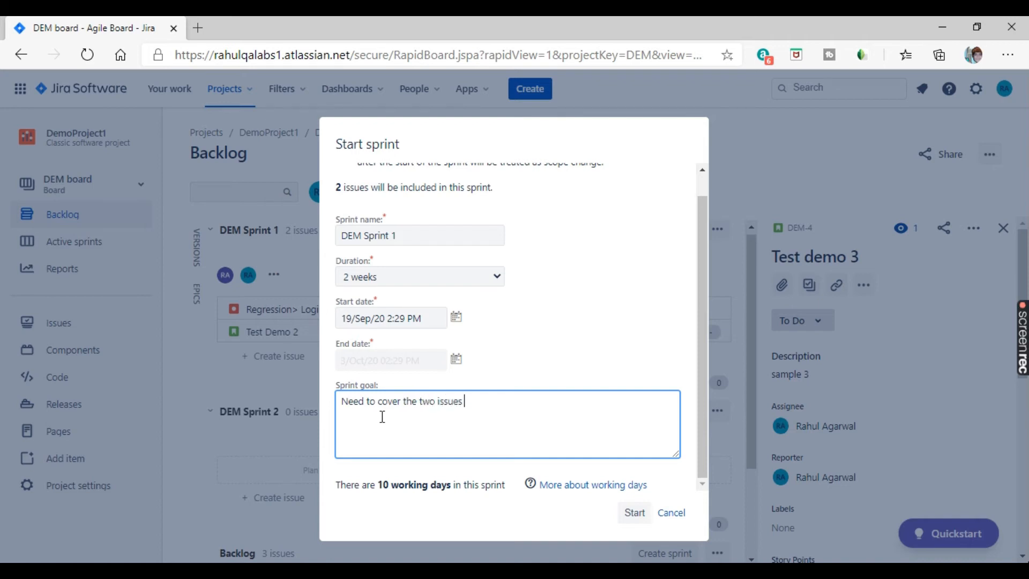
pyautogui.write('positive')
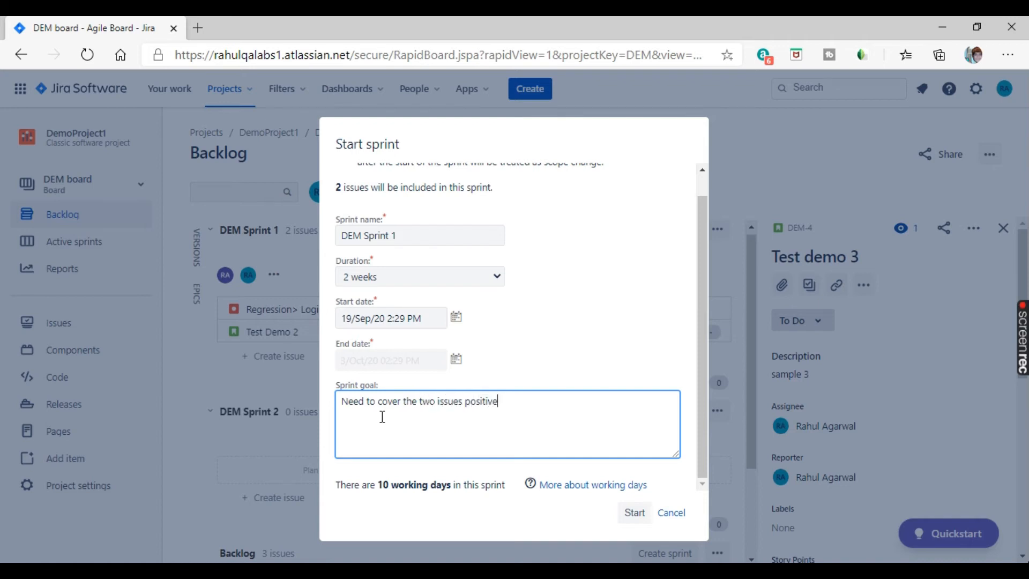
pyautogui.write('ly')
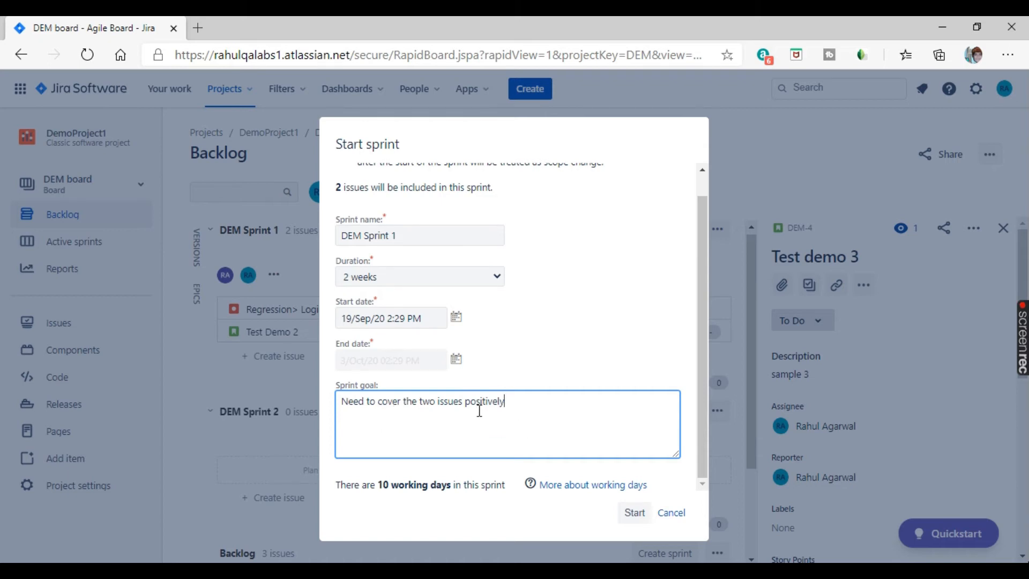
pyautogui.moveTo(660, 366)
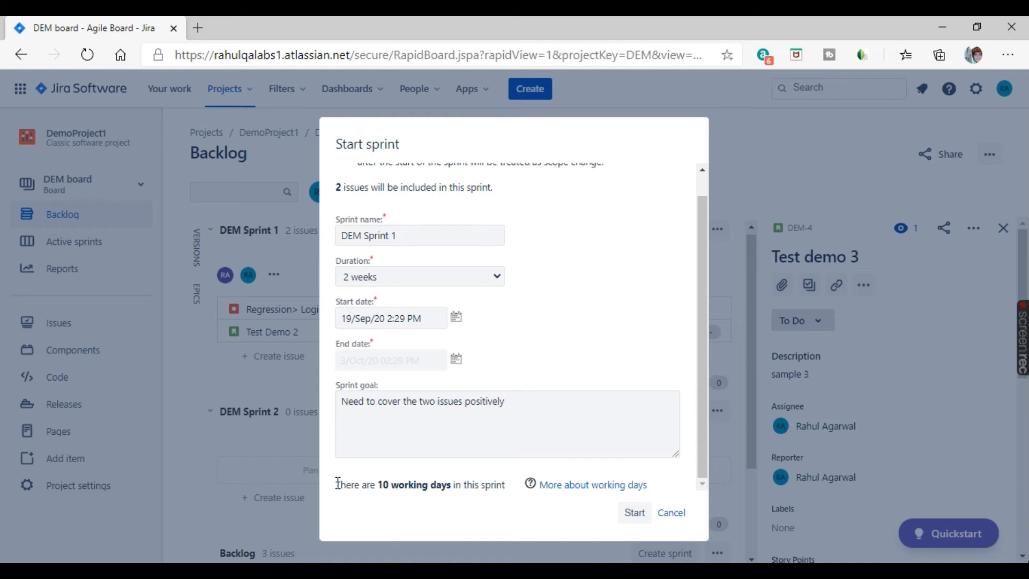
pyautogui.moveTo(335, 484); pyautogui.dragTo(504, 484)
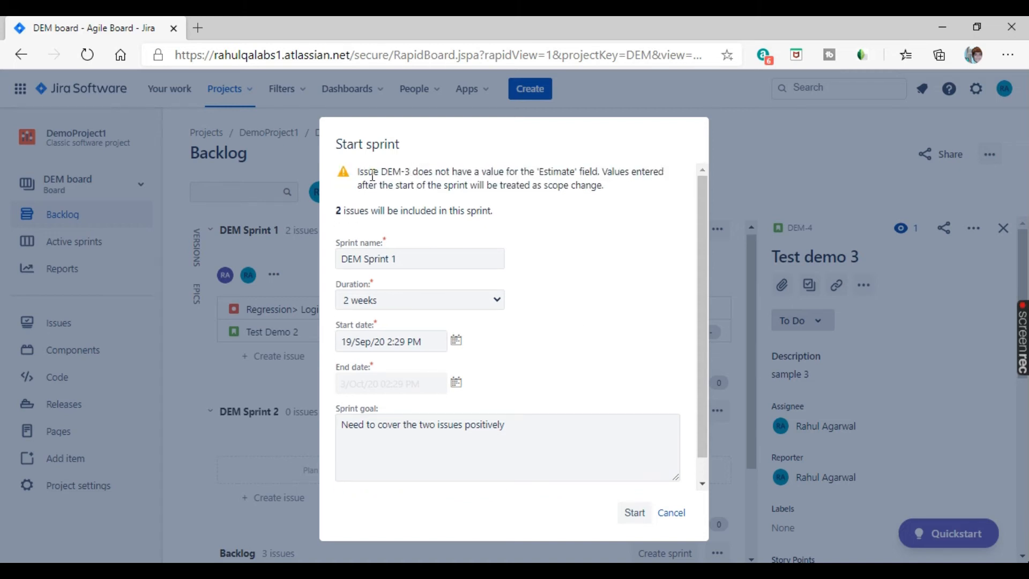
pyautogui.moveTo(555, 167)
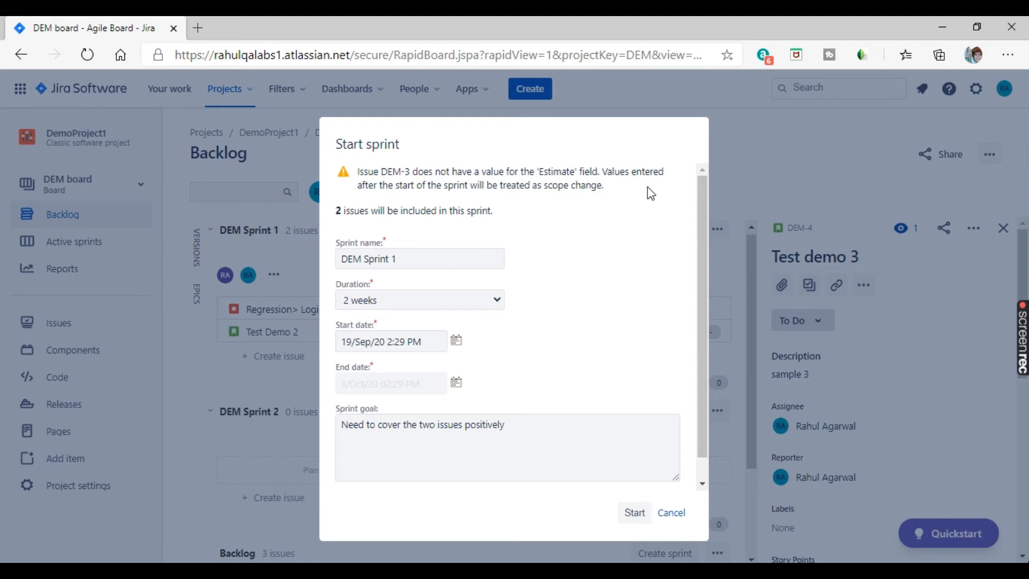
pyautogui.moveTo(492, 202)
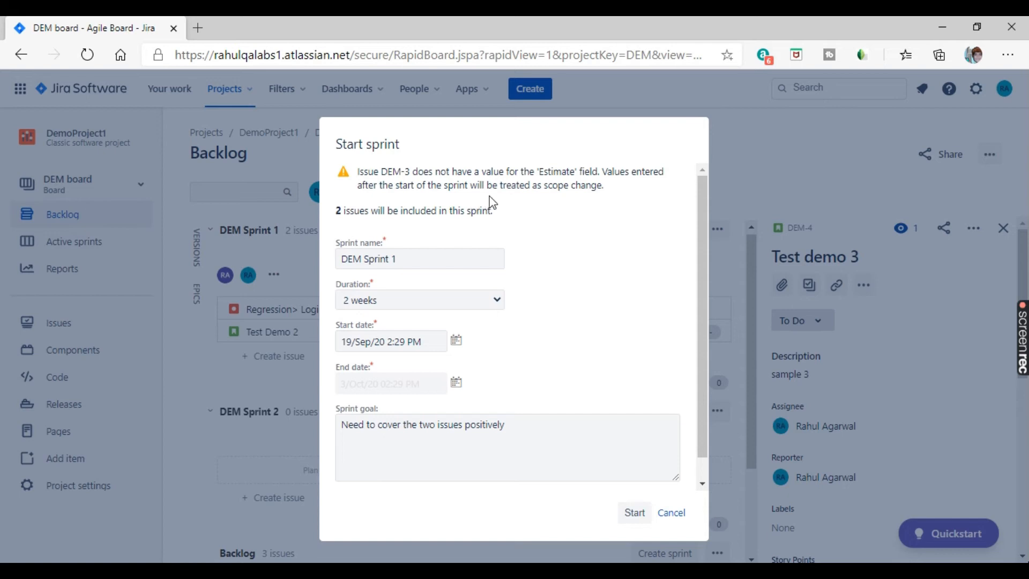
pyautogui.doubleClick(554, 184)
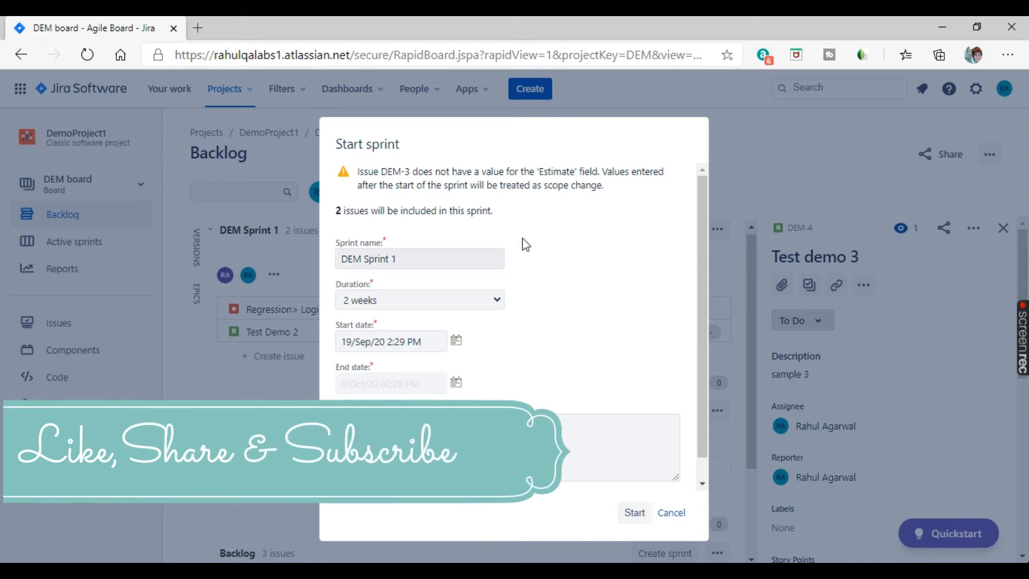
pyautogui.moveTo(512, 385)
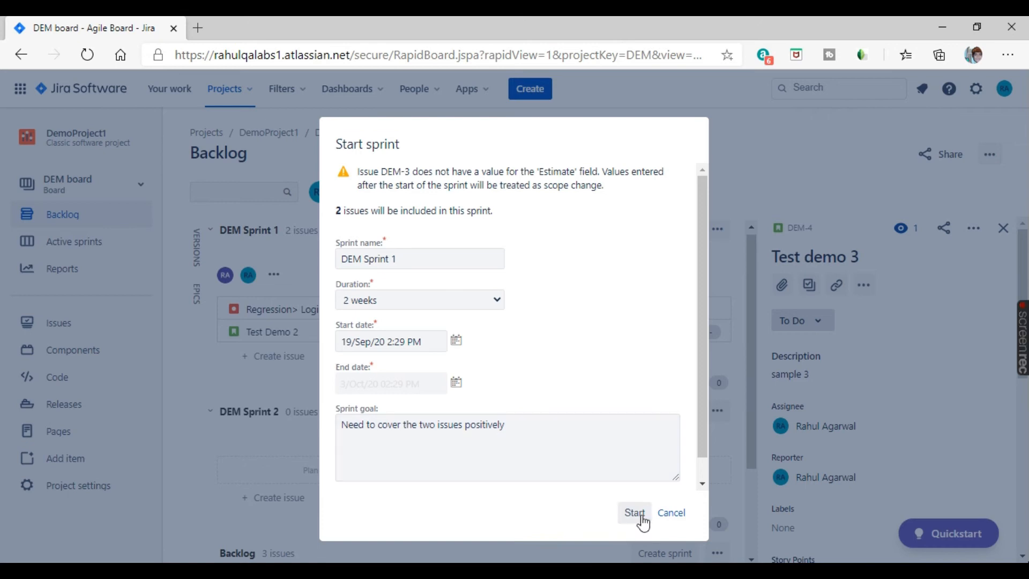
# Start DEM Sprint 1 with its two-week duration and entered goal
pyautogui.click(633, 512)
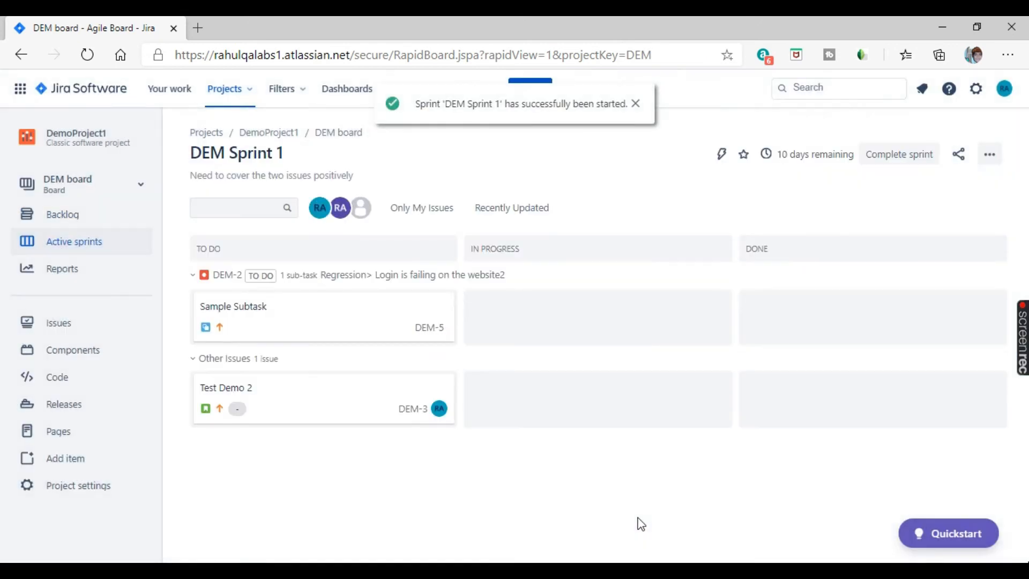
pyautogui.moveTo(505, 182)
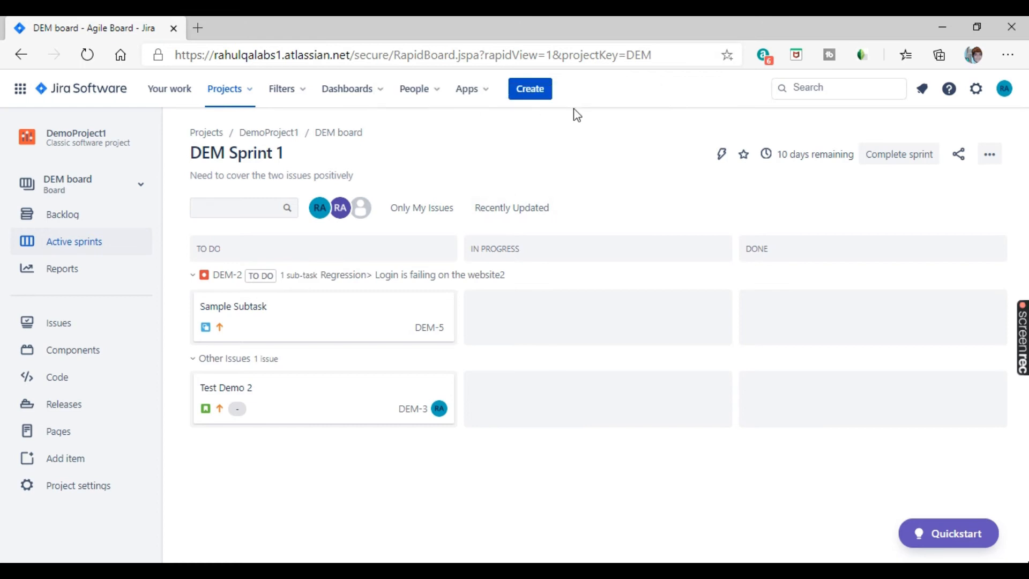
pyautogui.moveTo(774, 164)
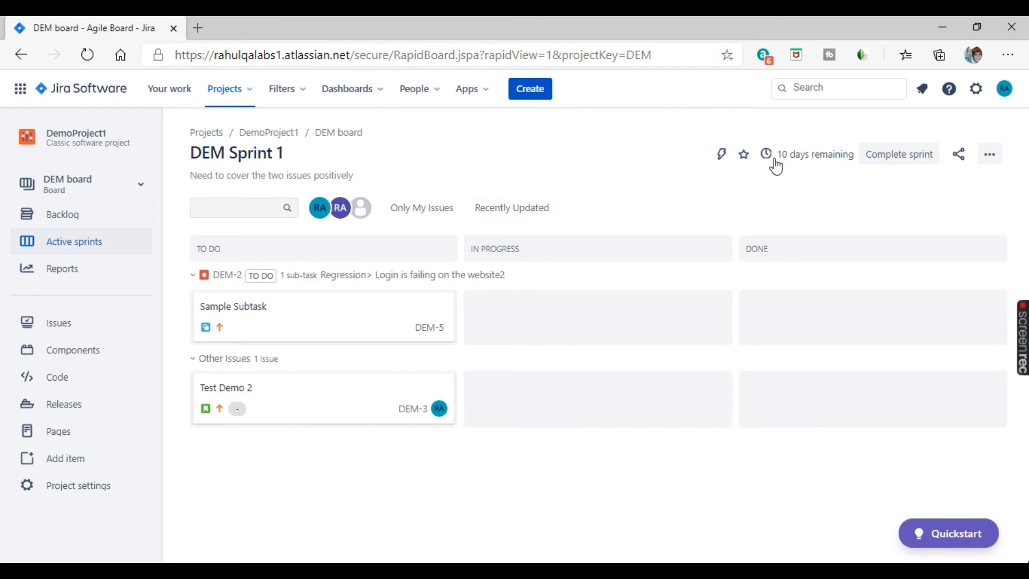
pyautogui.moveTo(776, 161)
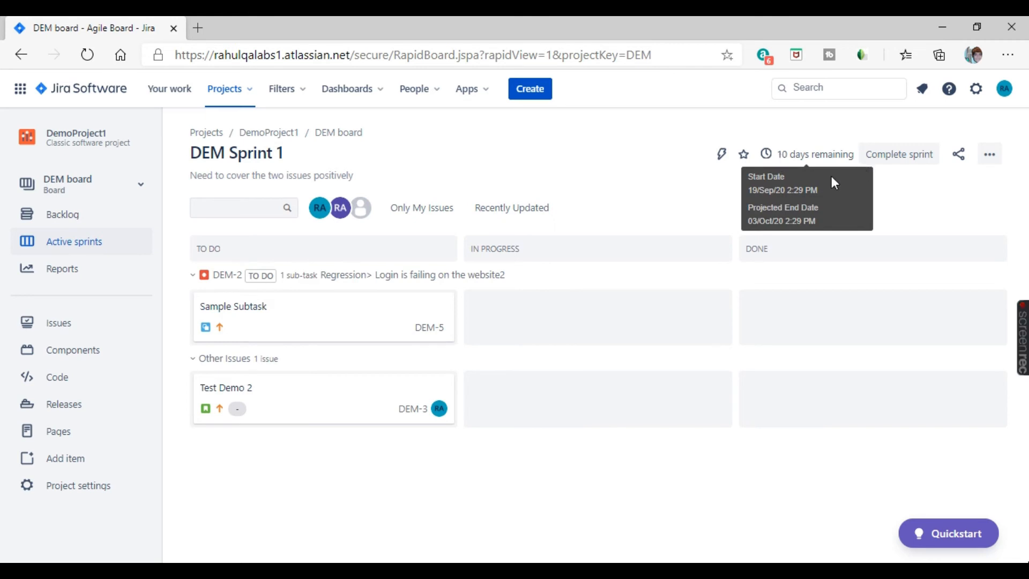
pyautogui.moveTo(286, 374)
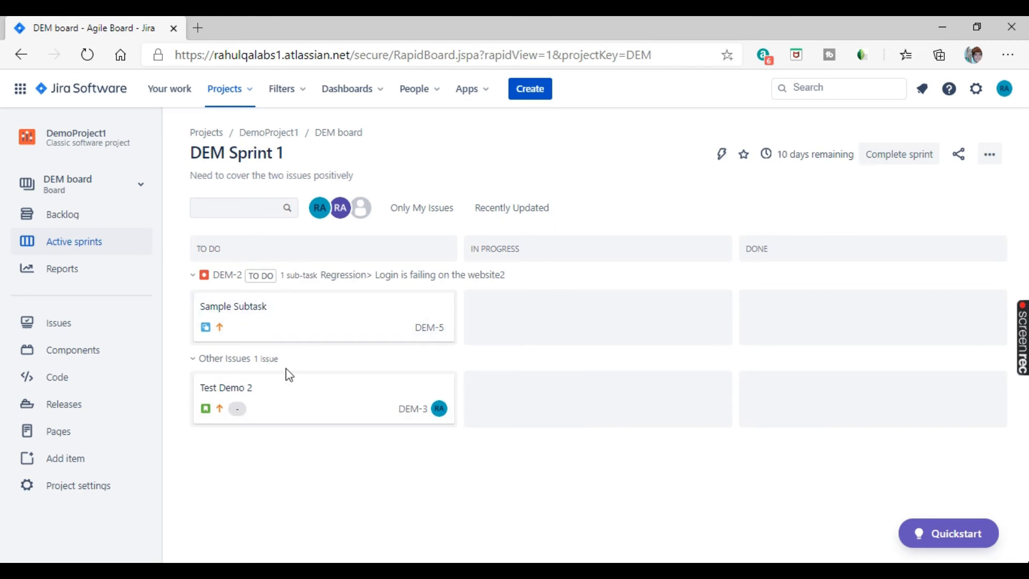
pyautogui.moveTo(392, 327)
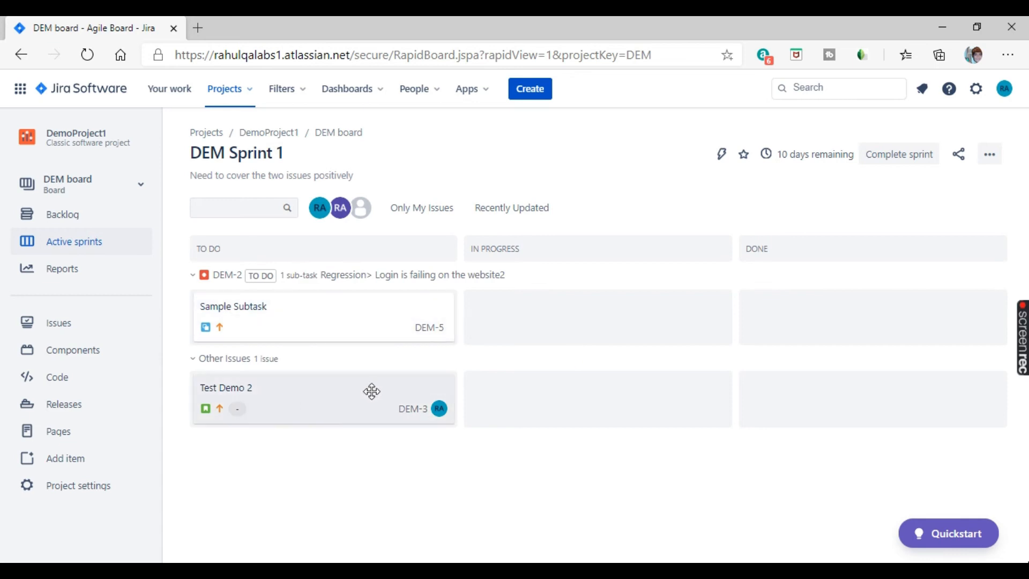
pyautogui.moveTo(401, 375)
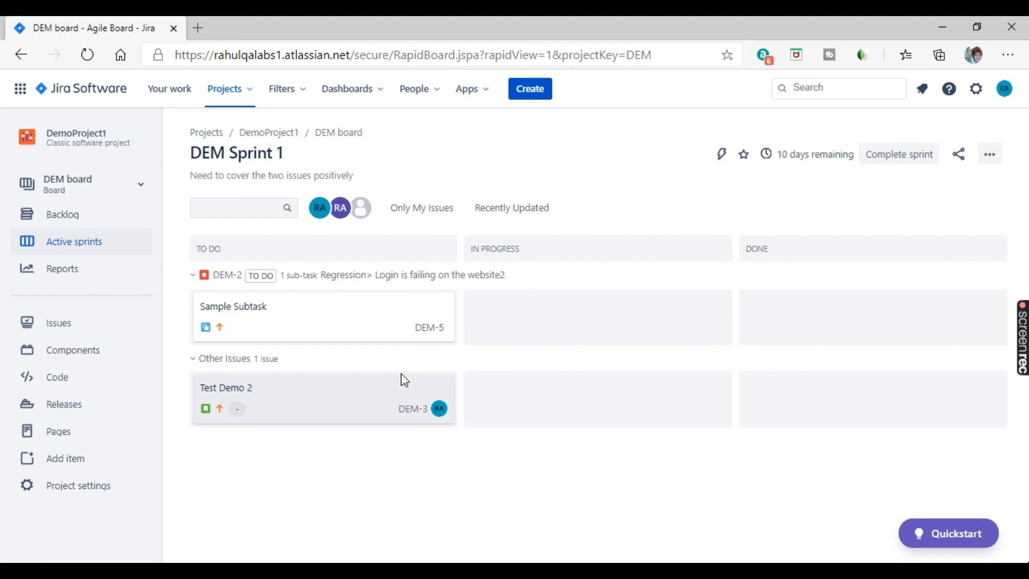
pyautogui.moveTo(666, 447)
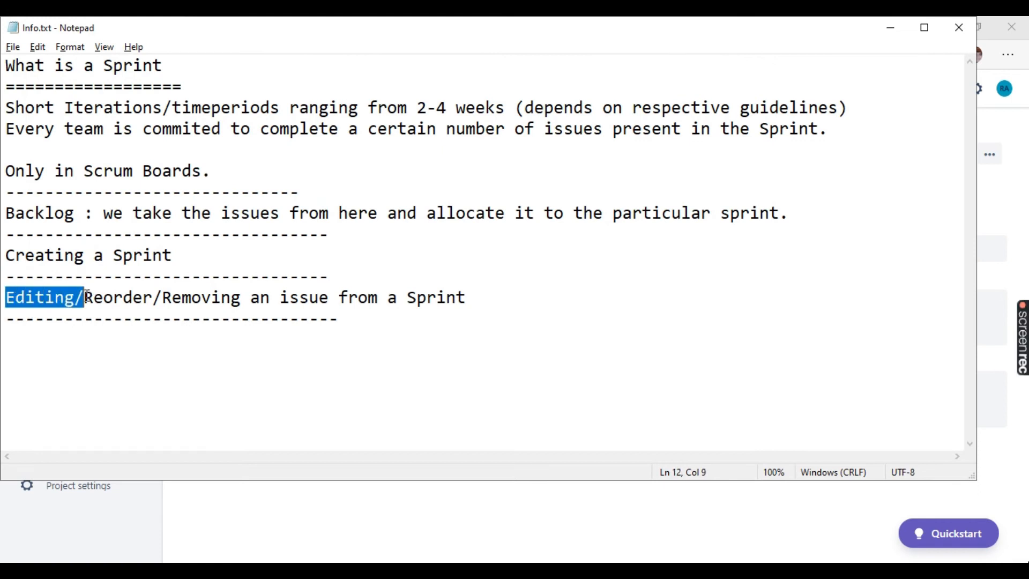
pyautogui.doubleClick(197, 297)
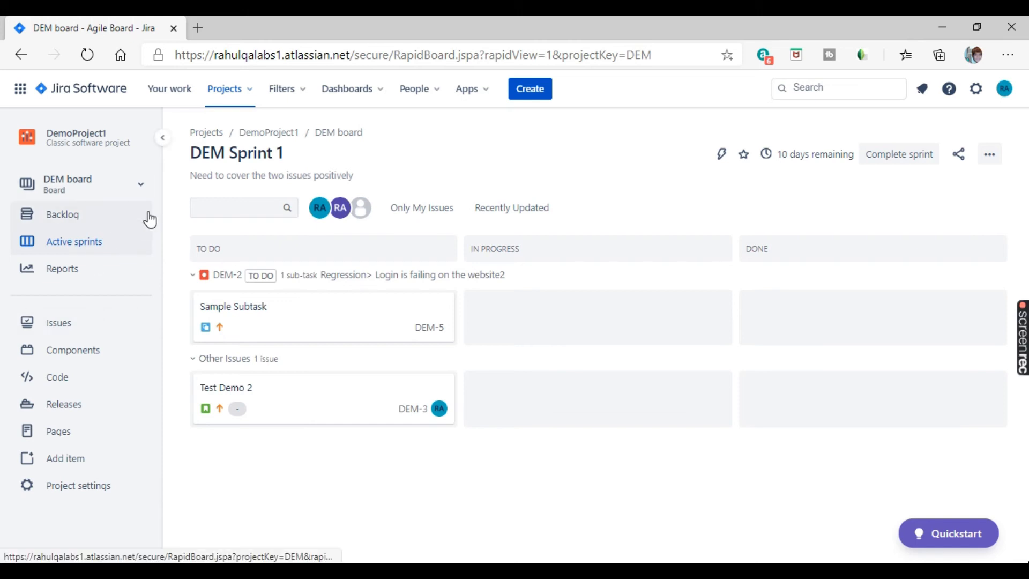
# Return to the DEM backlog and view DEM Sprint 1's workload by assignee
pyautogui.click(62, 213)
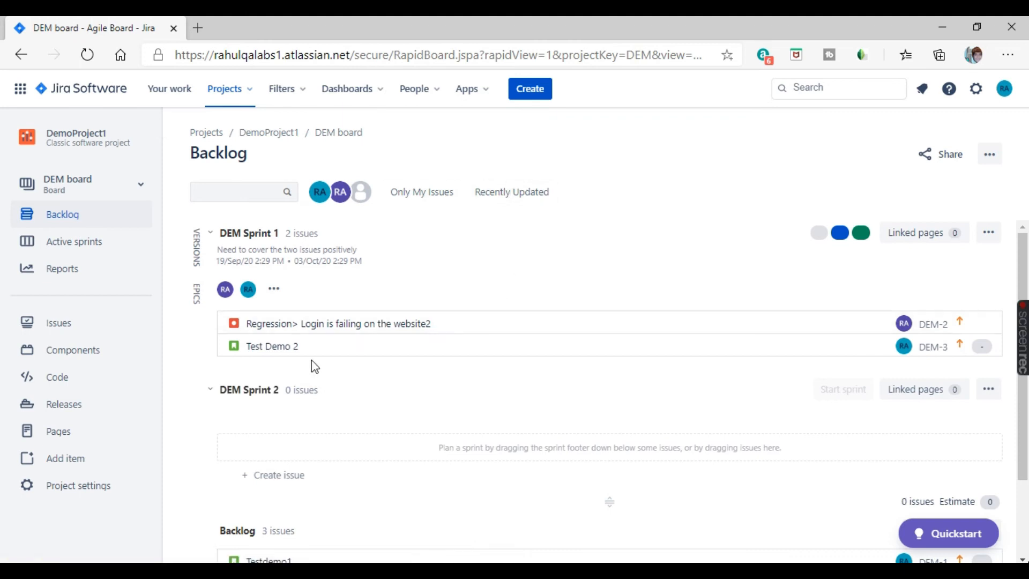
pyautogui.moveTo(331, 358)
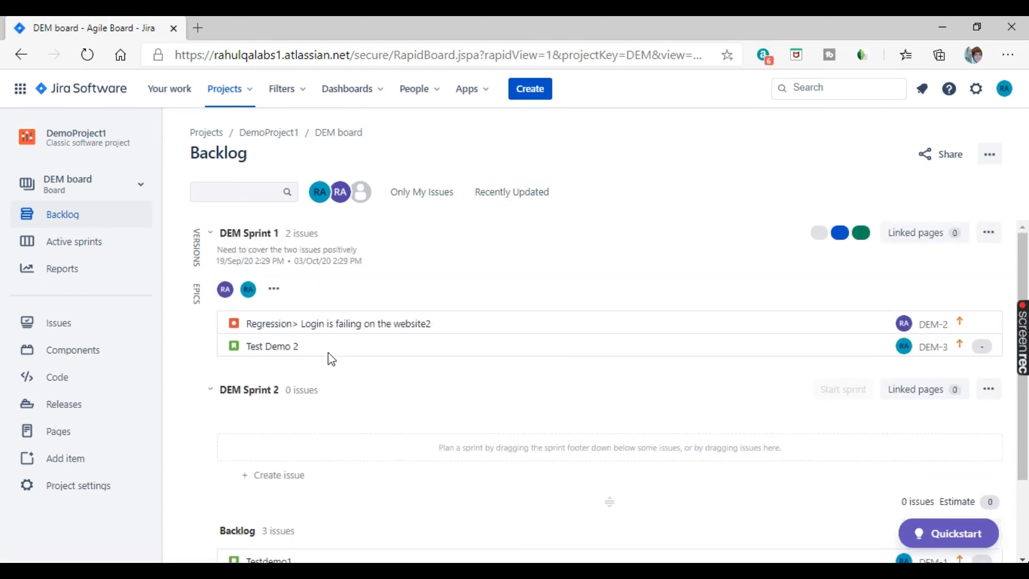
pyautogui.moveTo(222, 245)
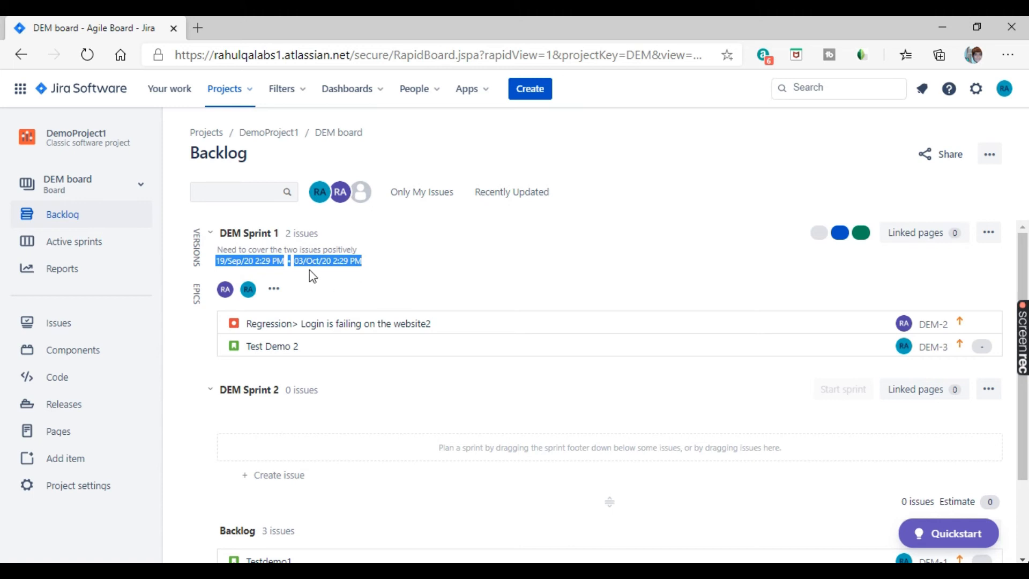
pyautogui.moveTo(376, 266)
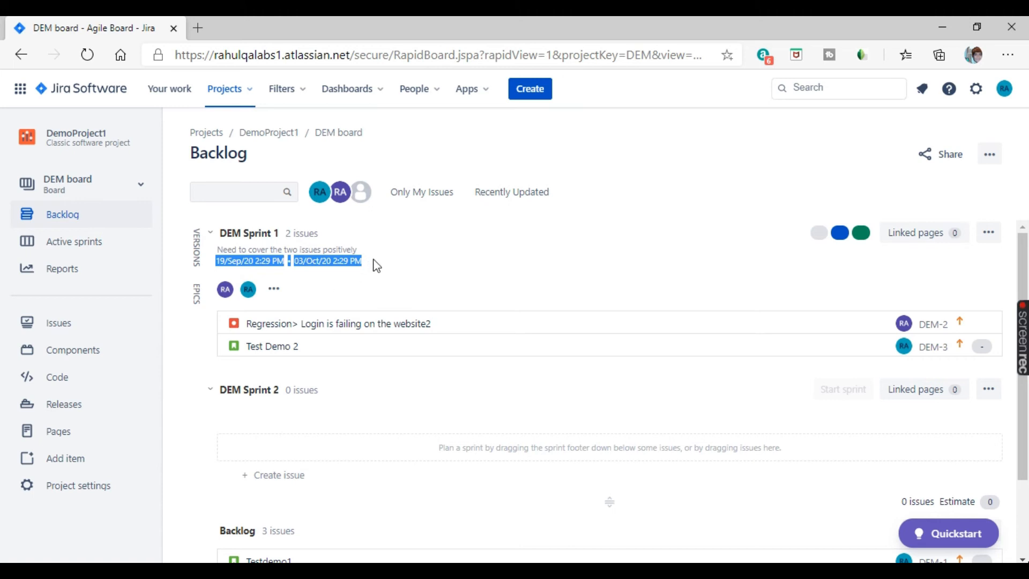
pyautogui.moveTo(495, 316)
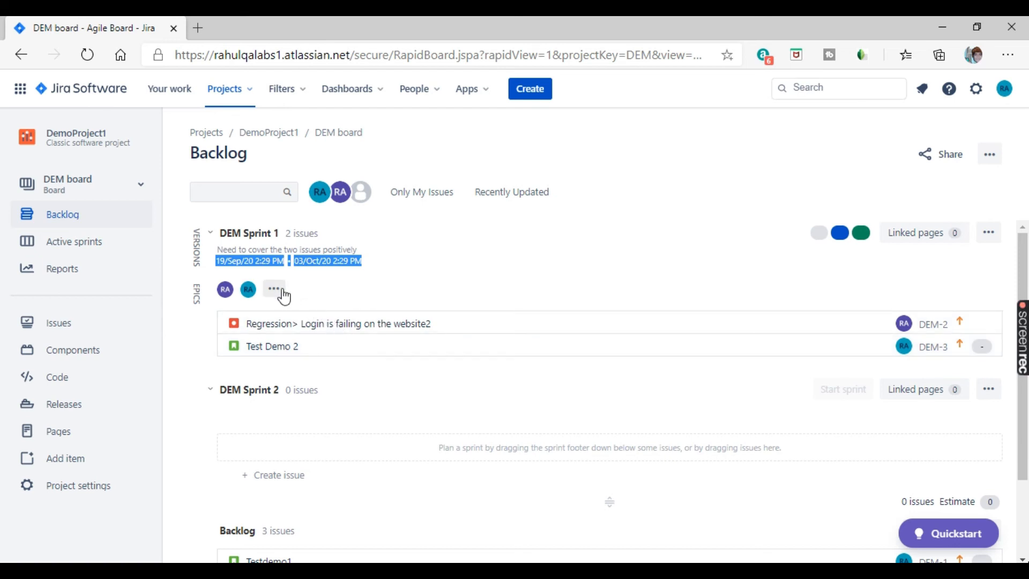
pyautogui.click(274, 289)
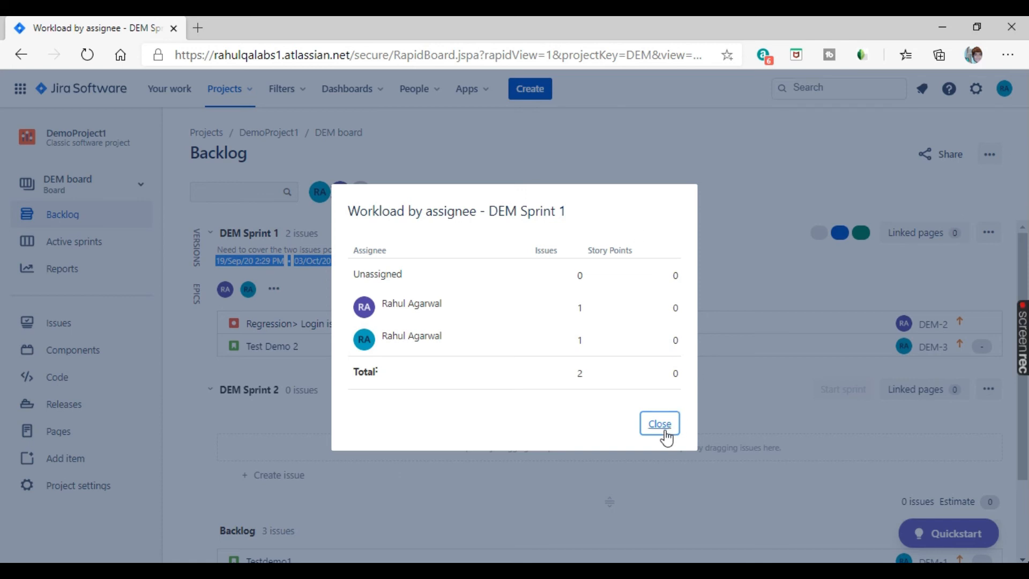
pyautogui.click(659, 423)
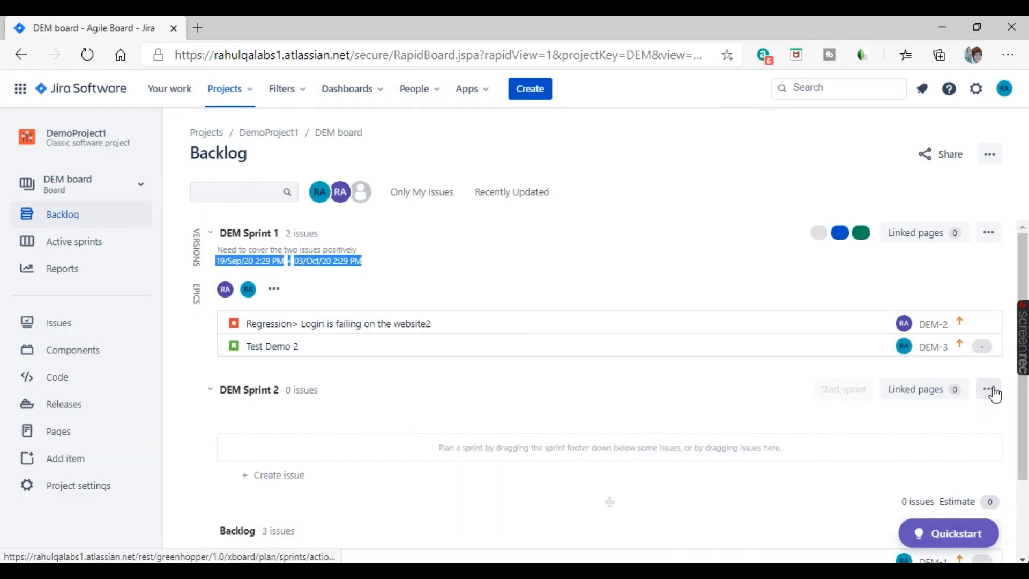
# Edit DEM Sprint 2, renaming it DEM Sprint 3 with goal 'xyz', and save
pyautogui.click(988, 389)
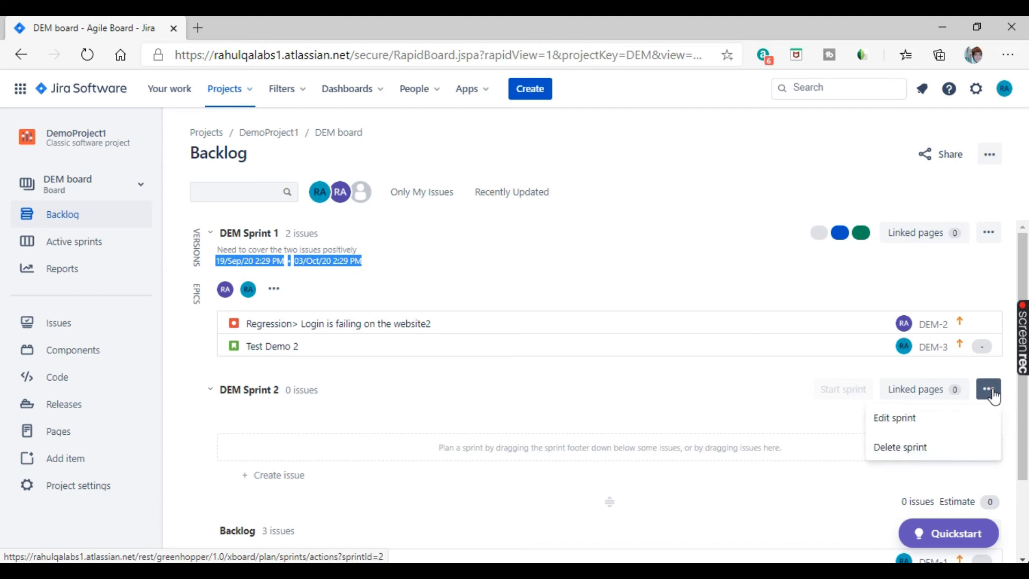
pyautogui.click(894, 418)
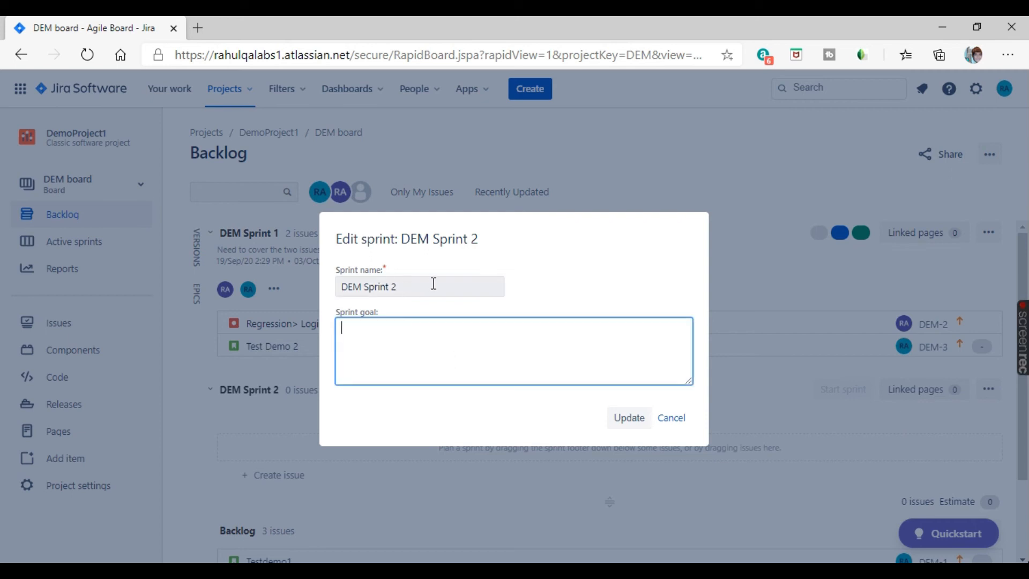
pyautogui.click(420, 286)
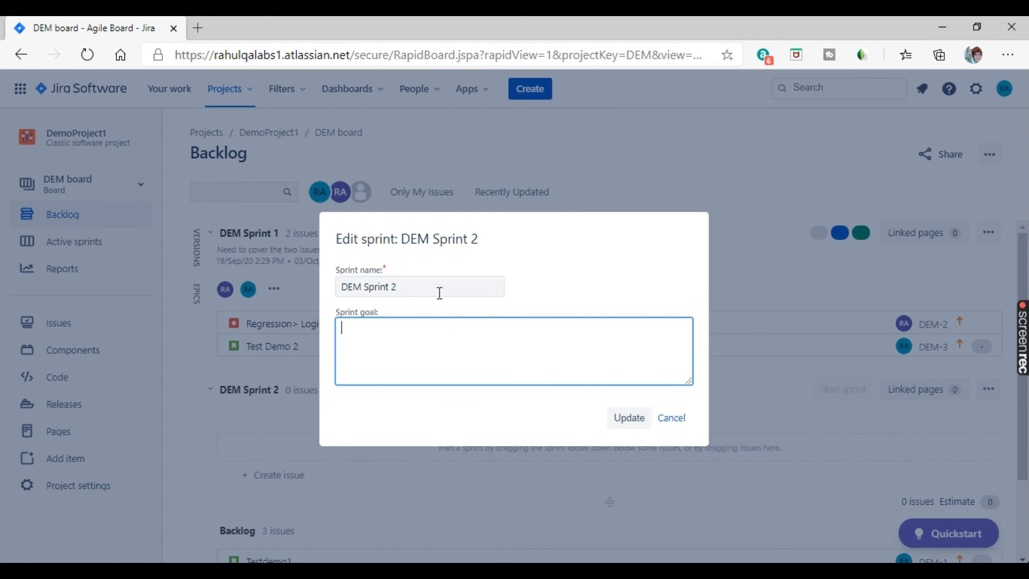
pyautogui.click(419, 286)
pyautogui.write('3')
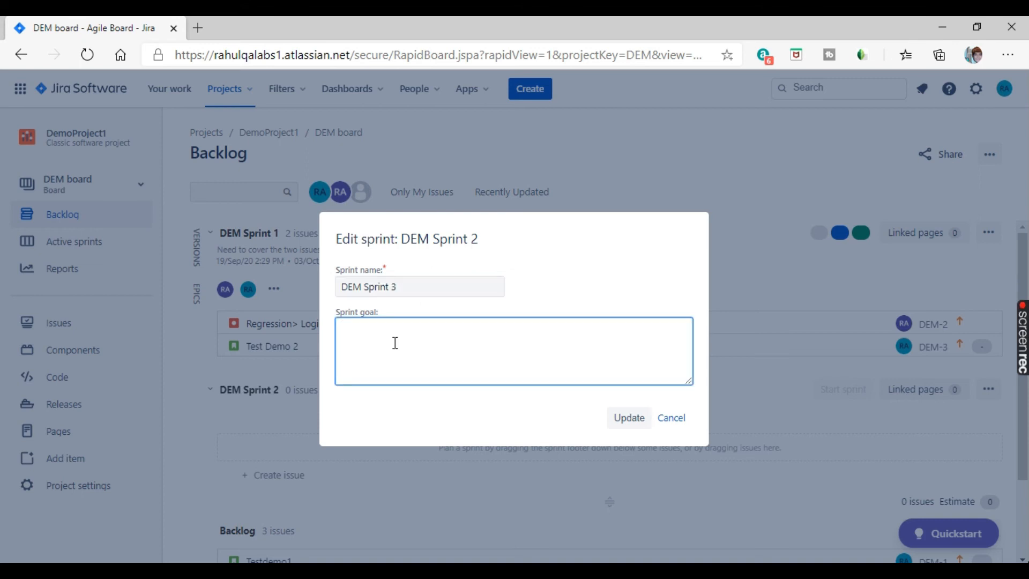
pyautogui.write('xyz')
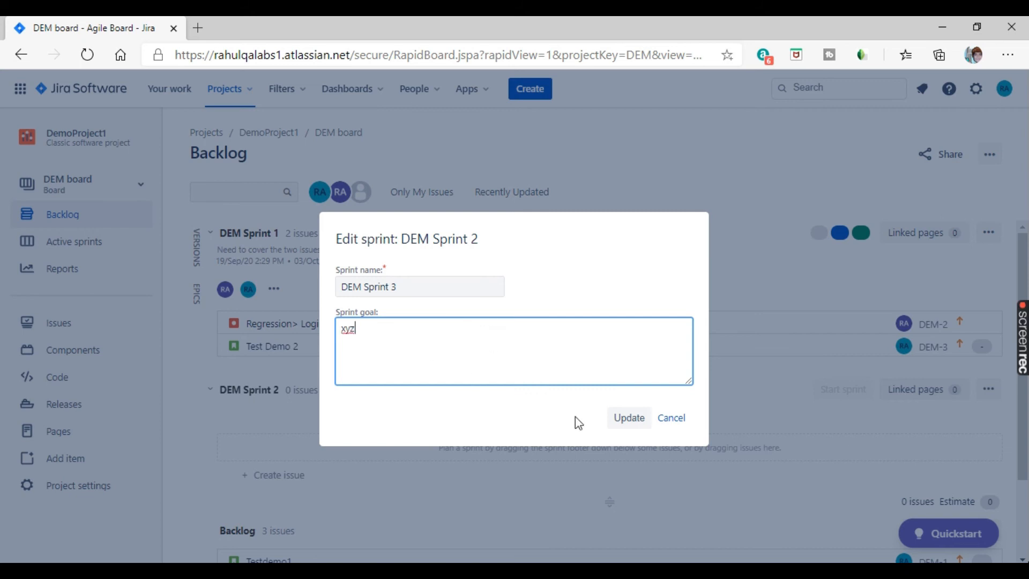
pyautogui.click(627, 417)
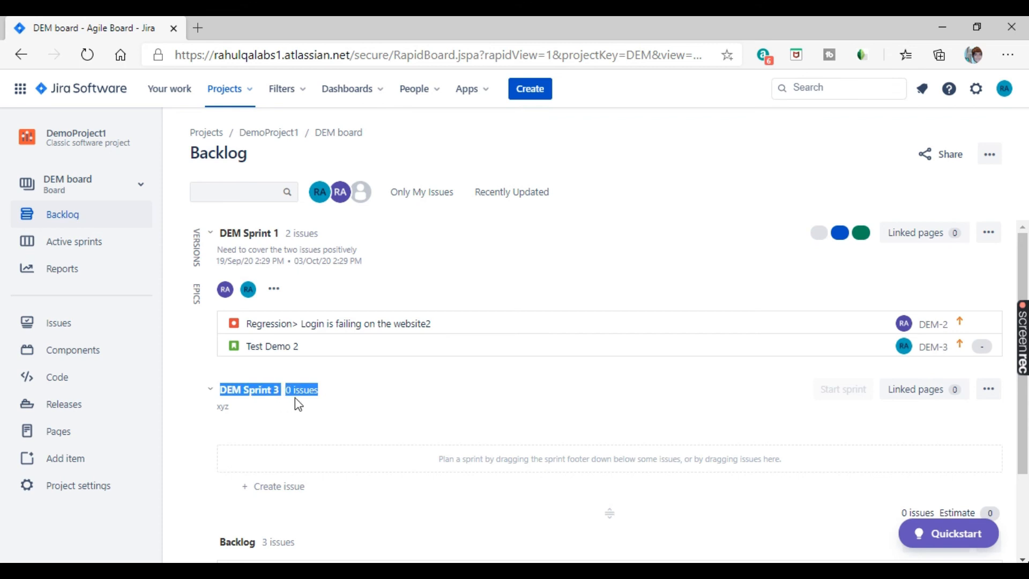
pyautogui.moveTo(331, 398)
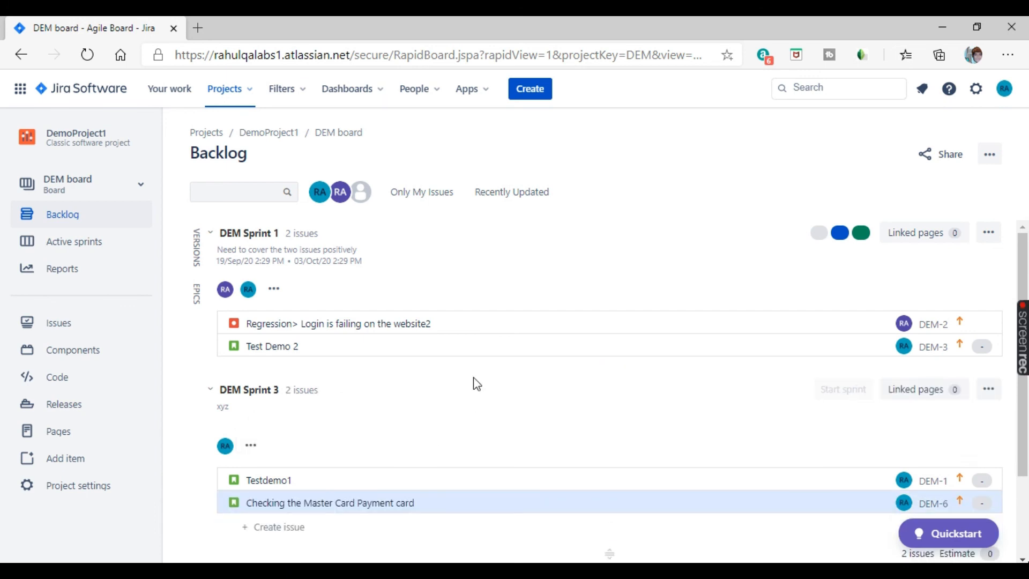
# Scroll the backlog and select the Checking the Master Card Payment issue
pyautogui.scroll(-3)
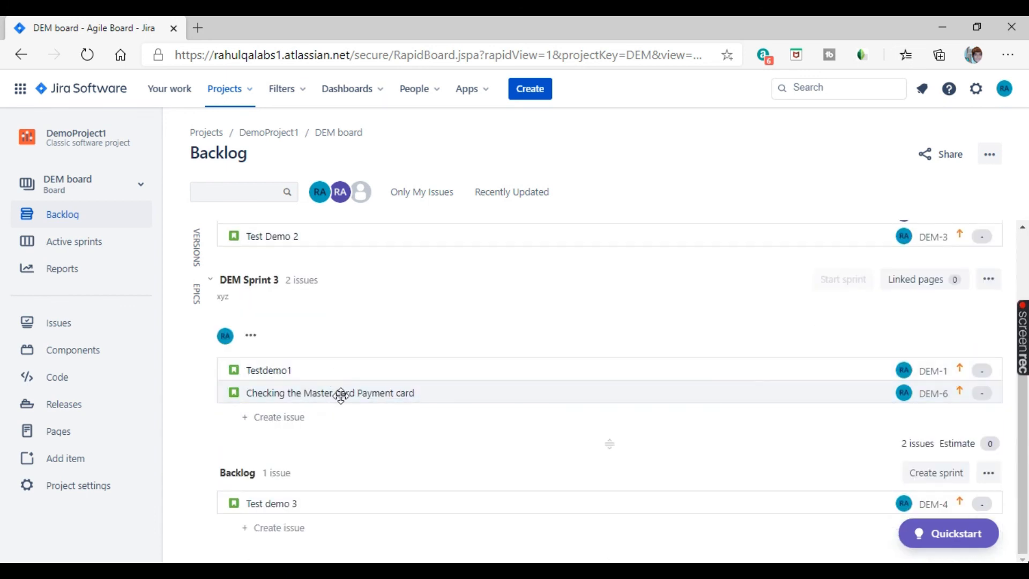
pyautogui.click(330, 392)
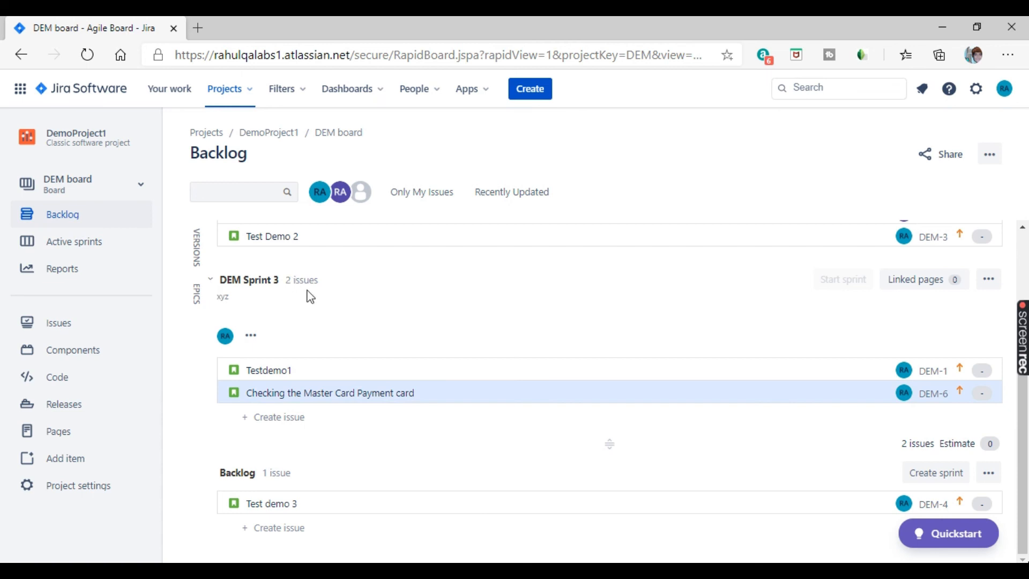
pyautogui.moveTo(384, 439)
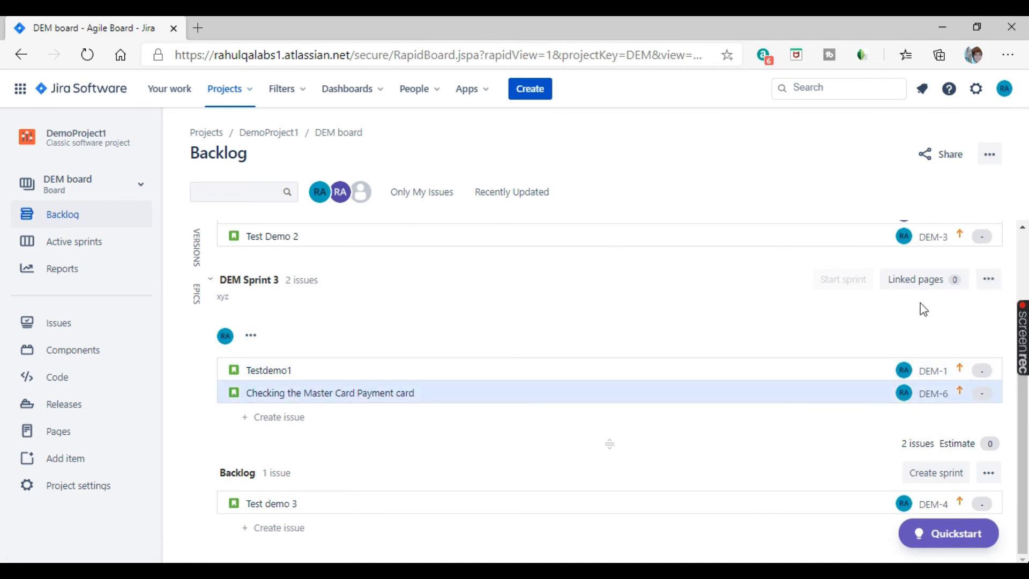
# Delete DEM Sprint 3 from its actions menu and confirm the deletion
pyautogui.click(988, 278)
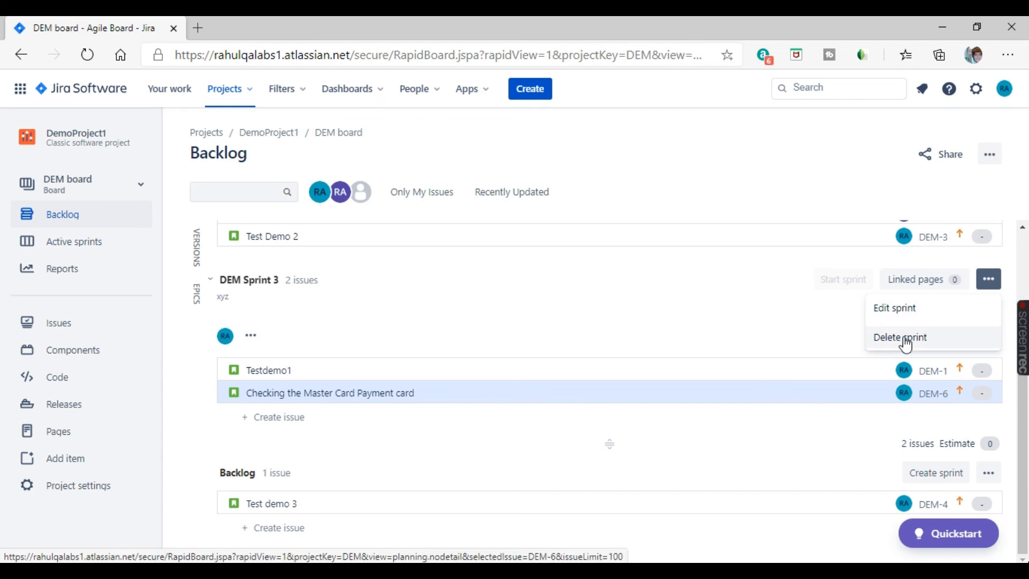
pyautogui.click(900, 336)
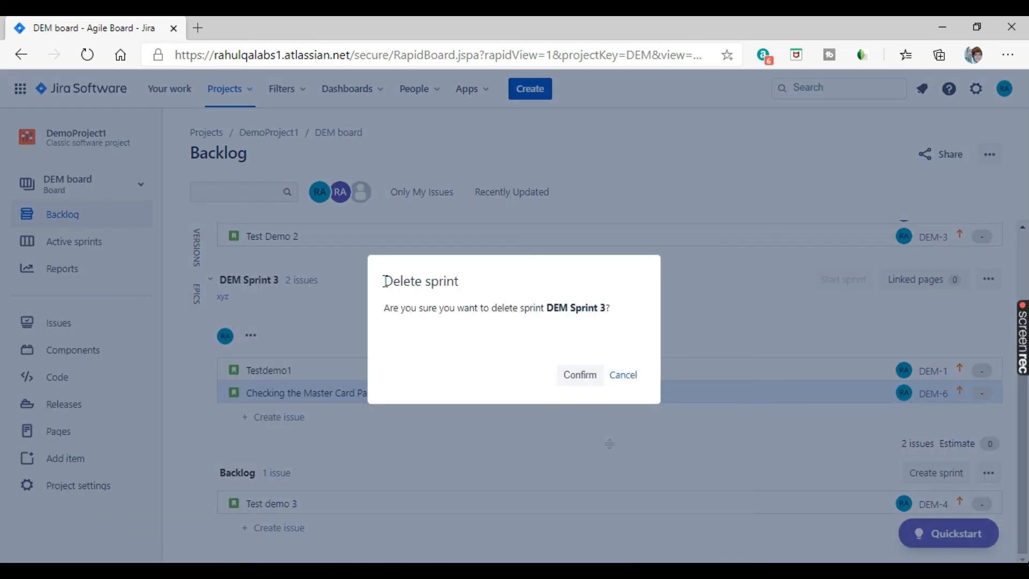
pyautogui.doubleClick(460, 307)
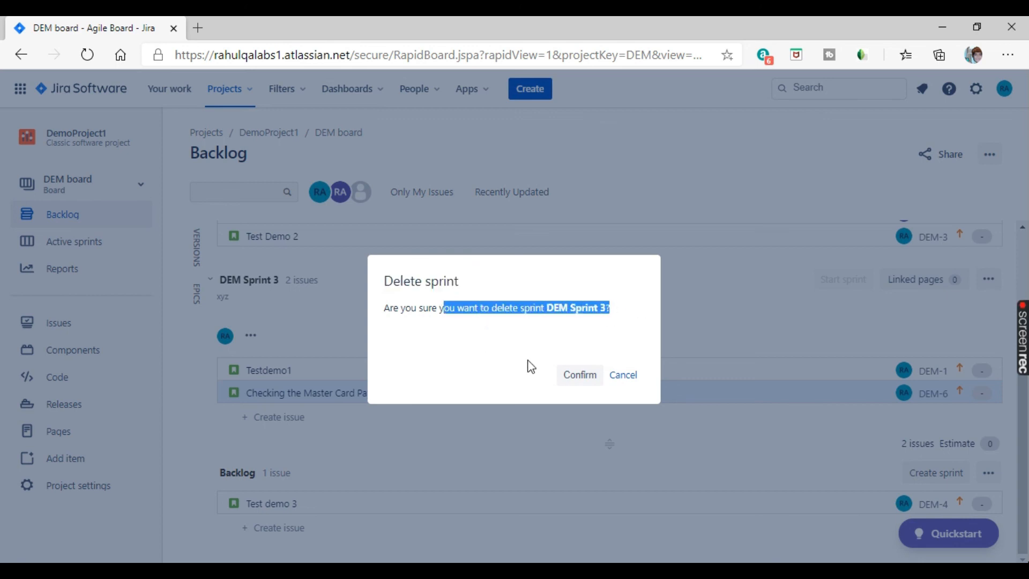
pyautogui.moveTo(597, 339)
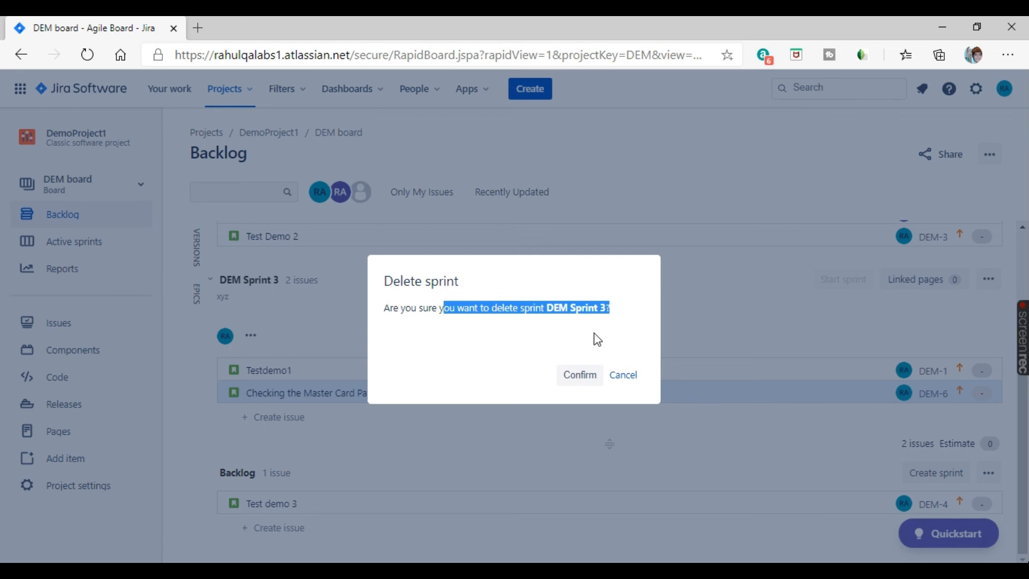
pyautogui.moveTo(536, 373)
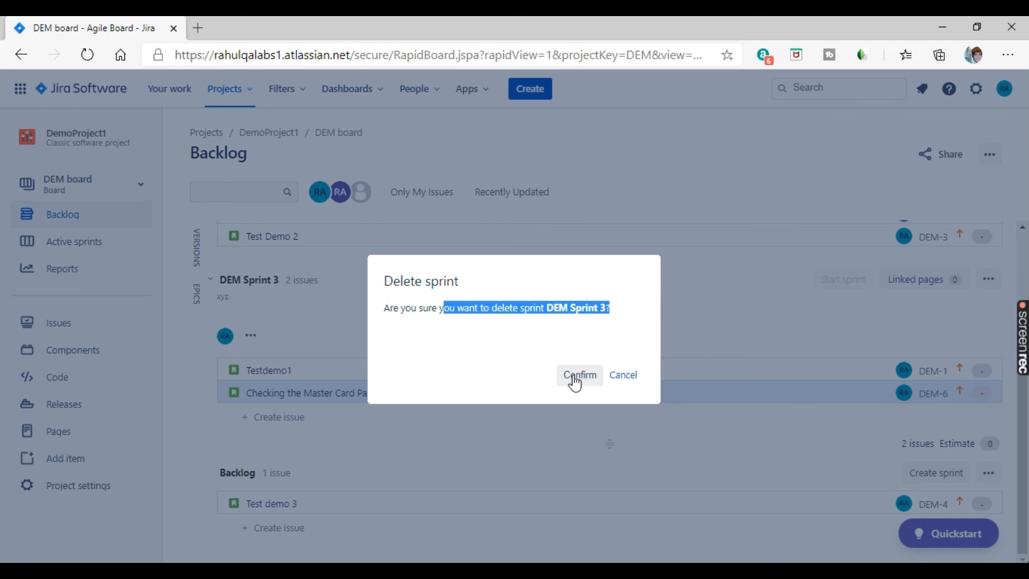
pyautogui.click(579, 374)
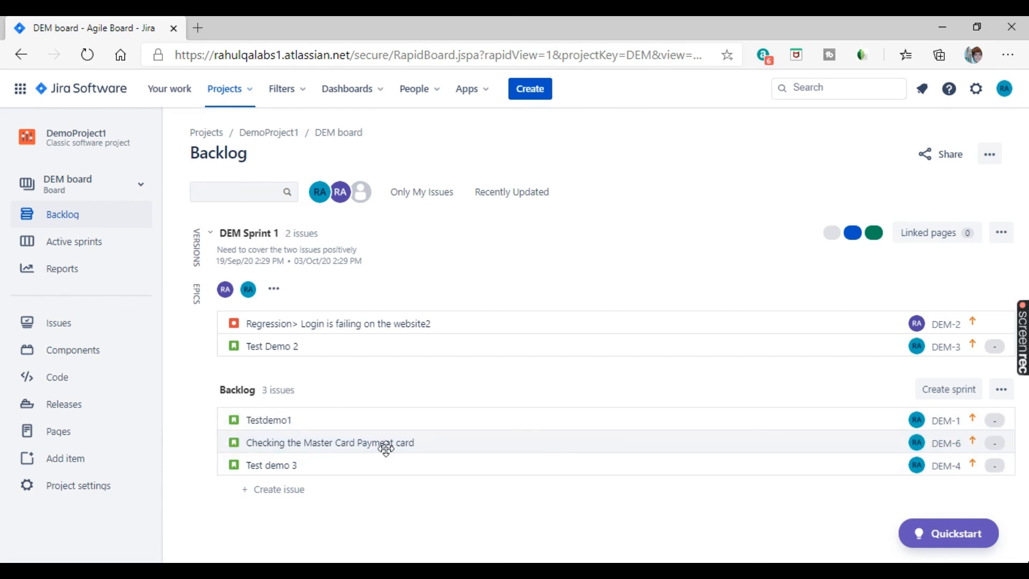
pyautogui.click(330, 442)
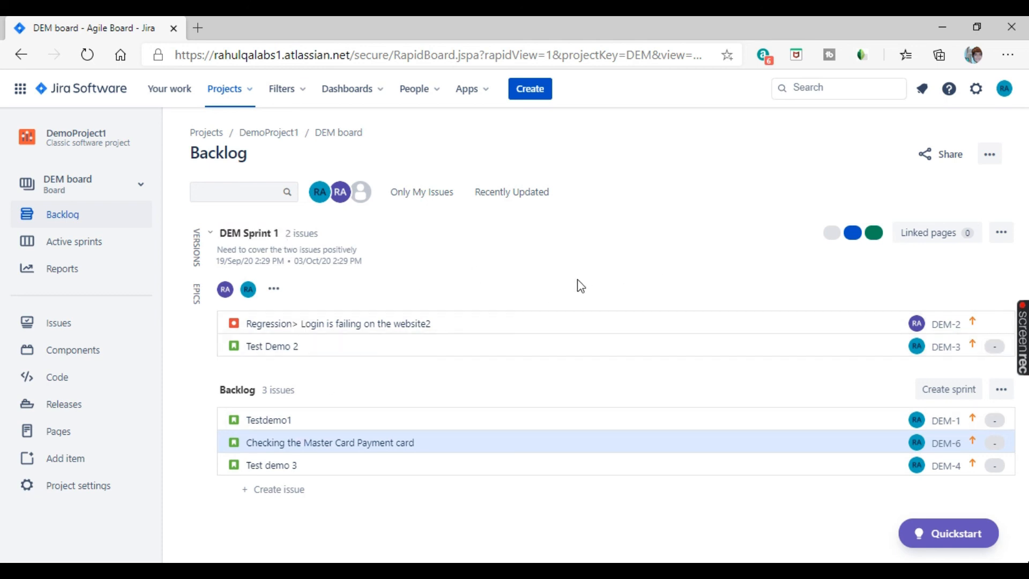
pyautogui.moveTo(579, 292)
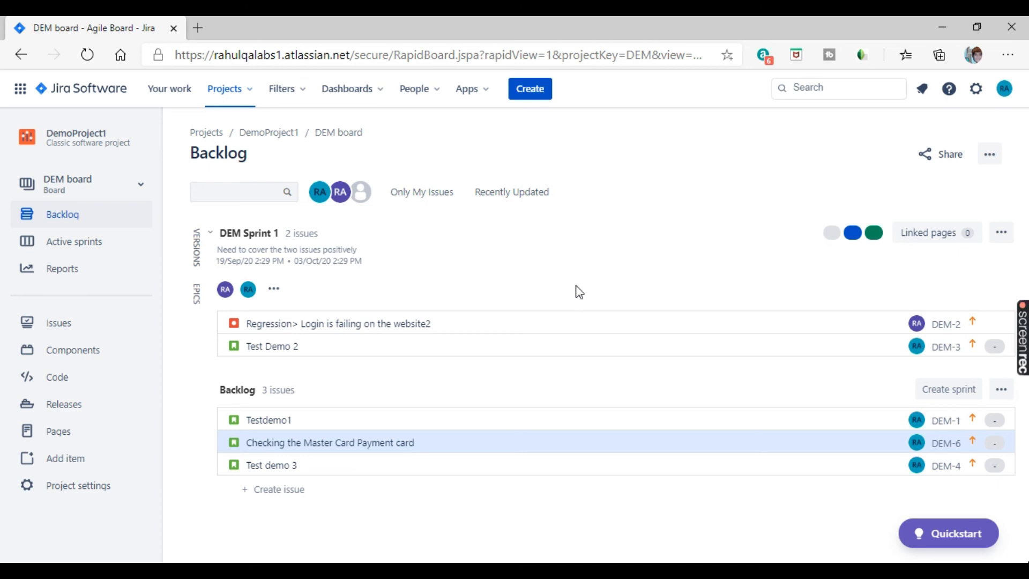
pyautogui.moveTo(576, 309)
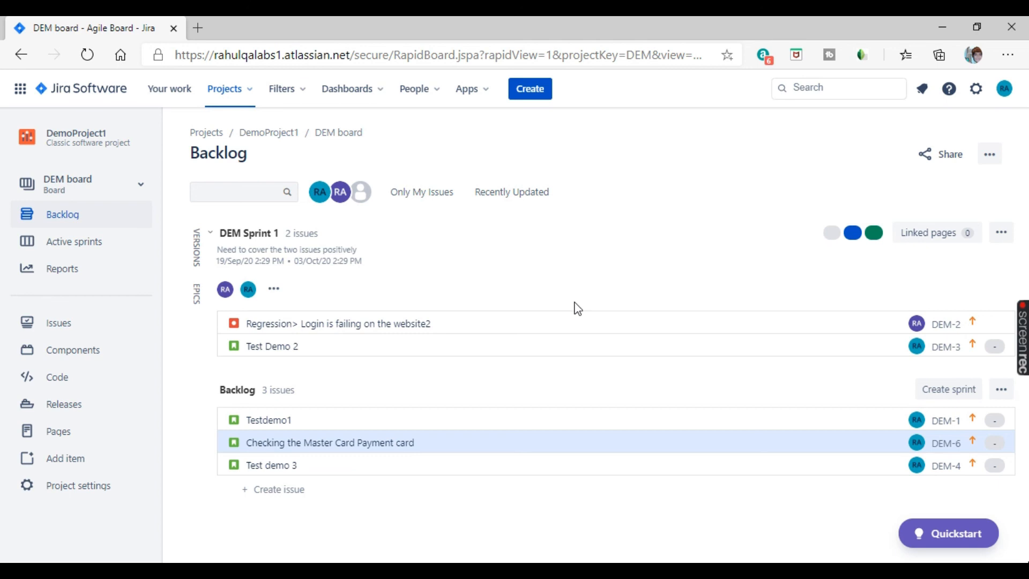
pyautogui.moveTo(515, 383)
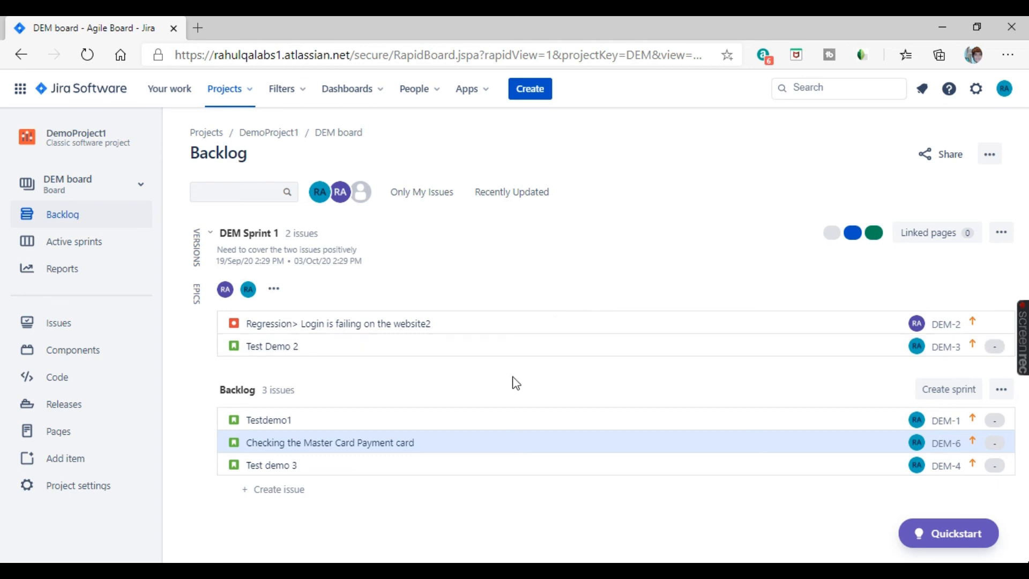